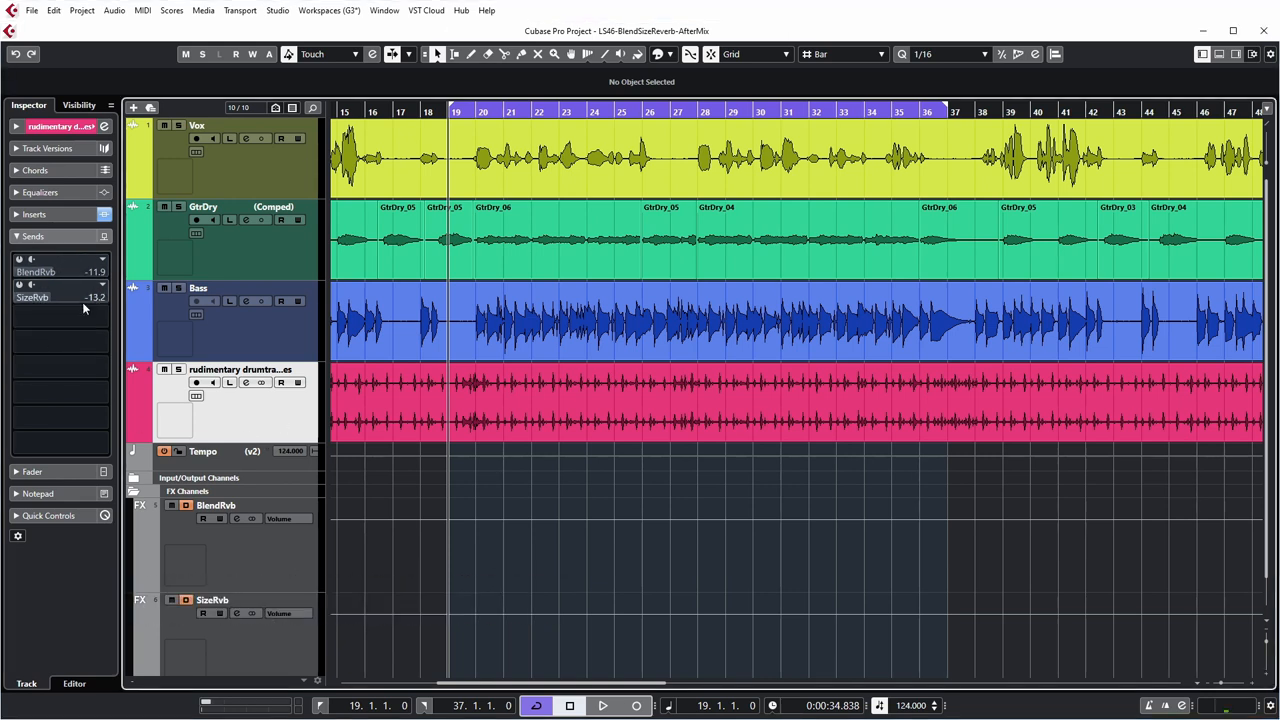
# Reveal the drum track's inserts and start playback through the Pro-R blend reverb.
pyautogui.click(34, 214)
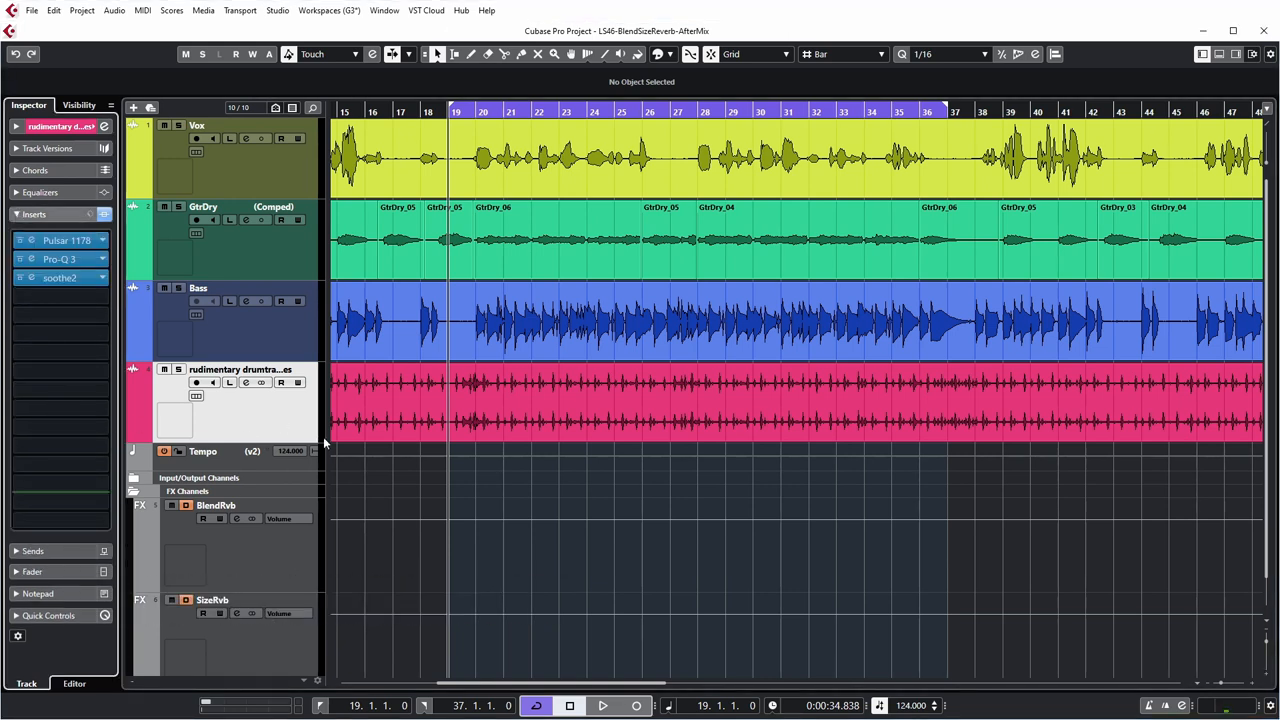
pyautogui.moveTo(68, 240)
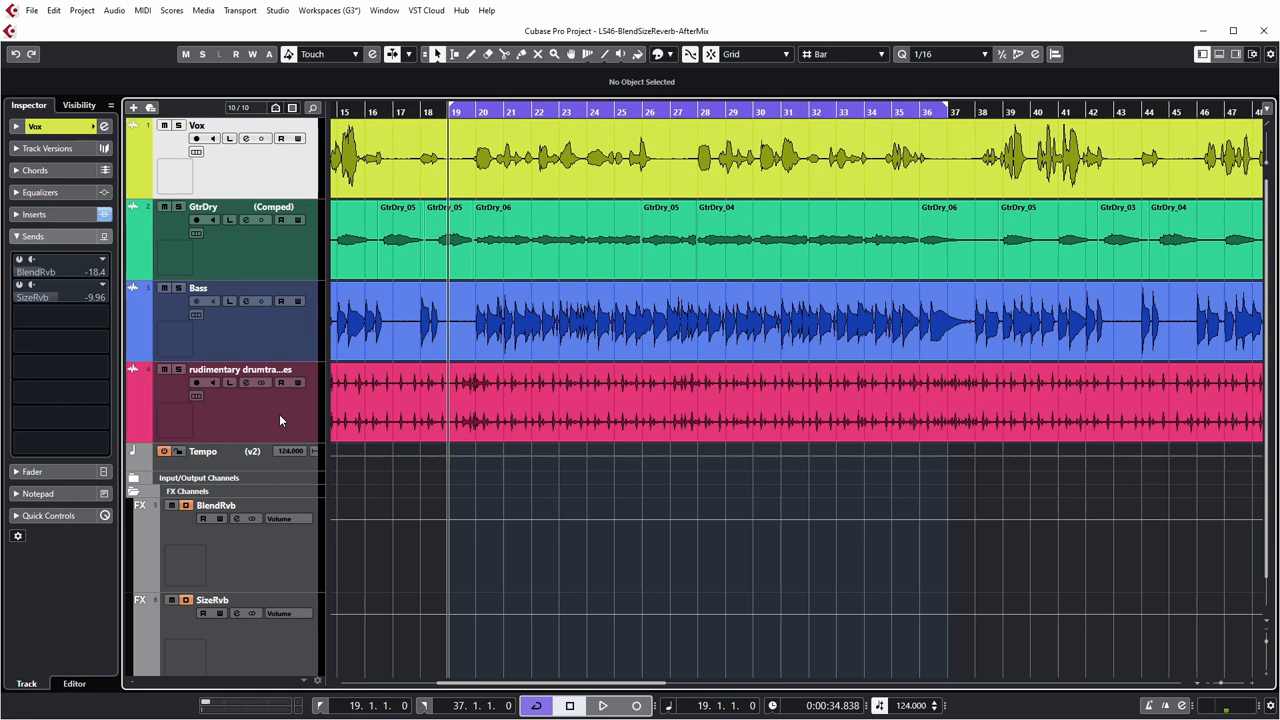
pyautogui.click(602, 706)
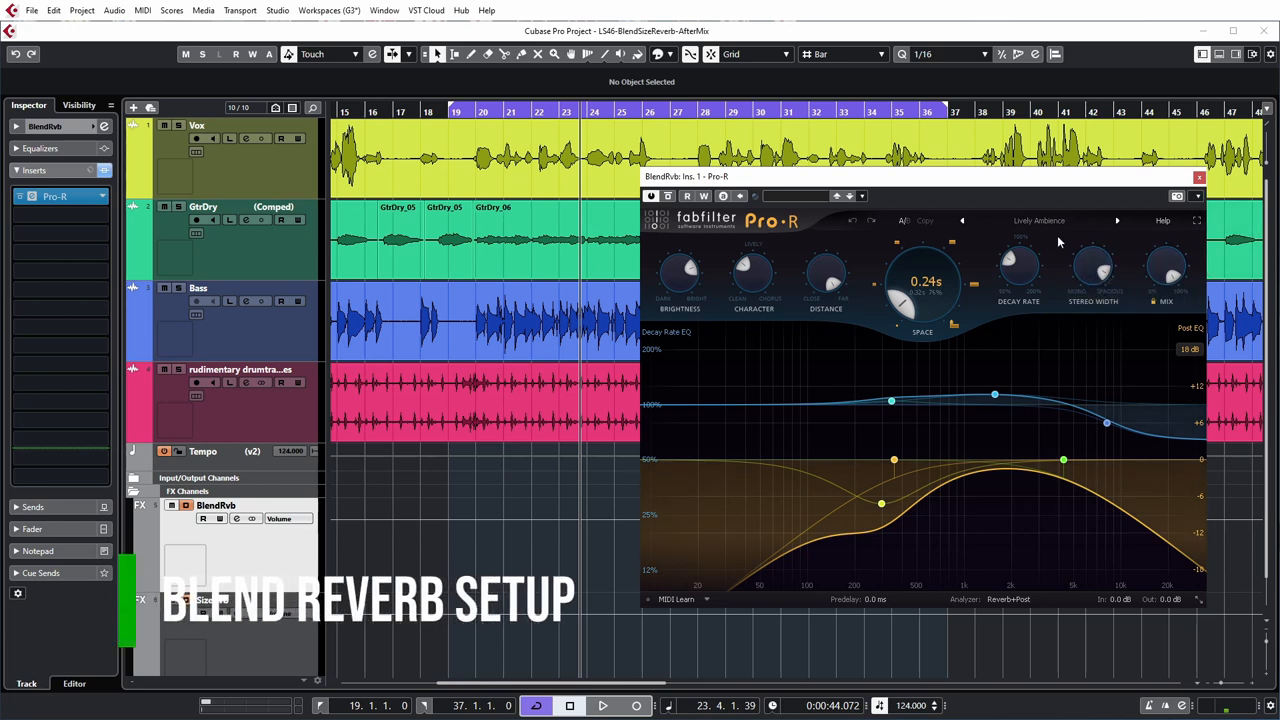
pyautogui.moveTo(1020, 230)
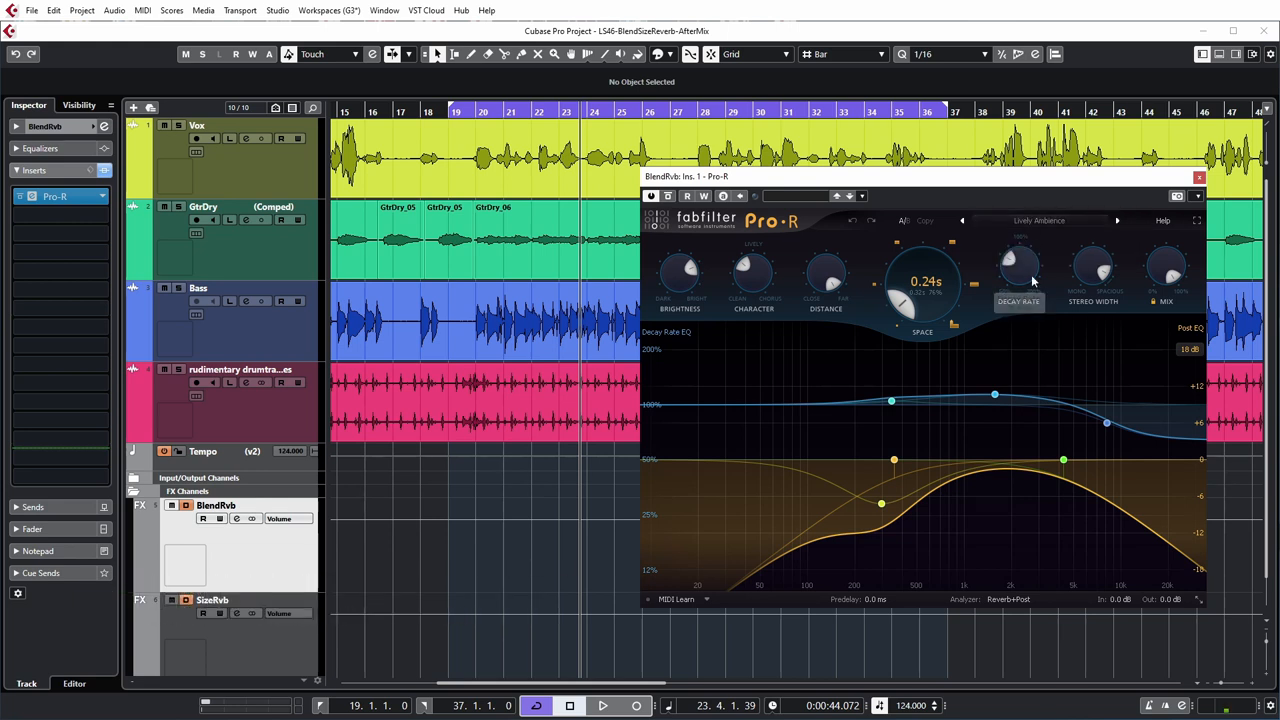
pyautogui.moveTo(1048, 244)
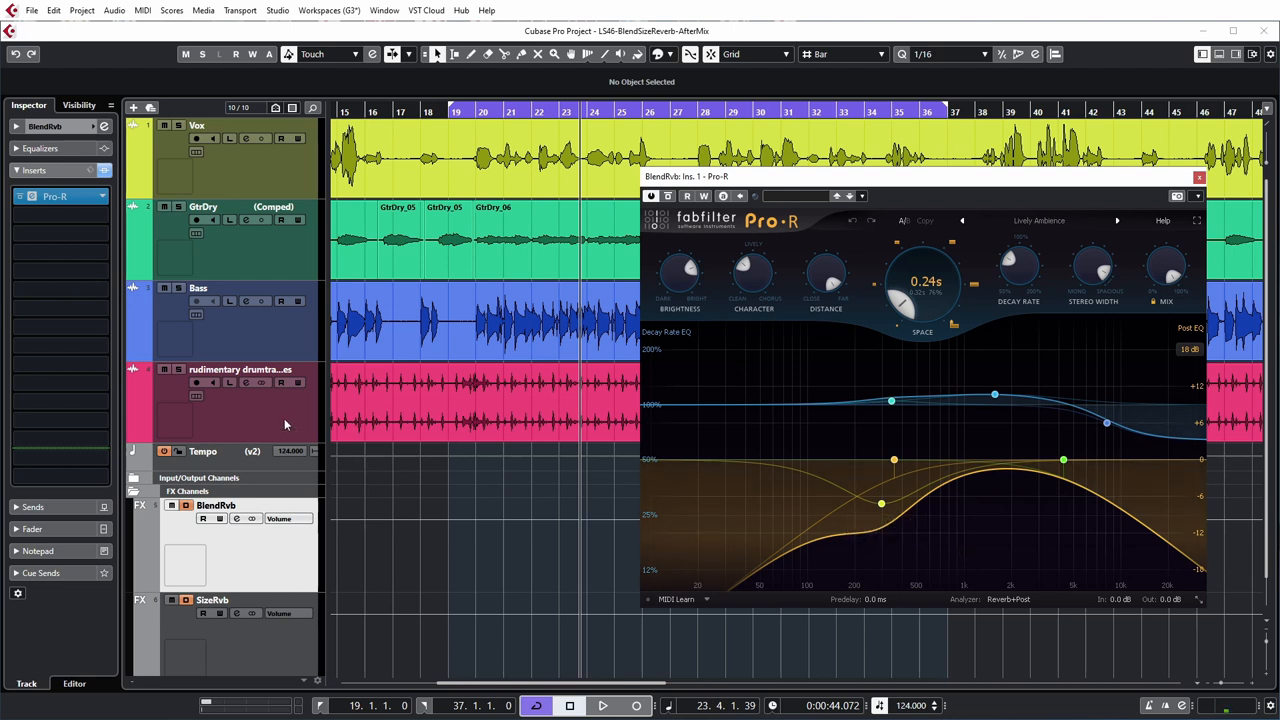
# Raise the drum track's BlendRvb send from about -31 dB to roughly -11.9 dB while auditioning.
pyautogui.click(240, 368)
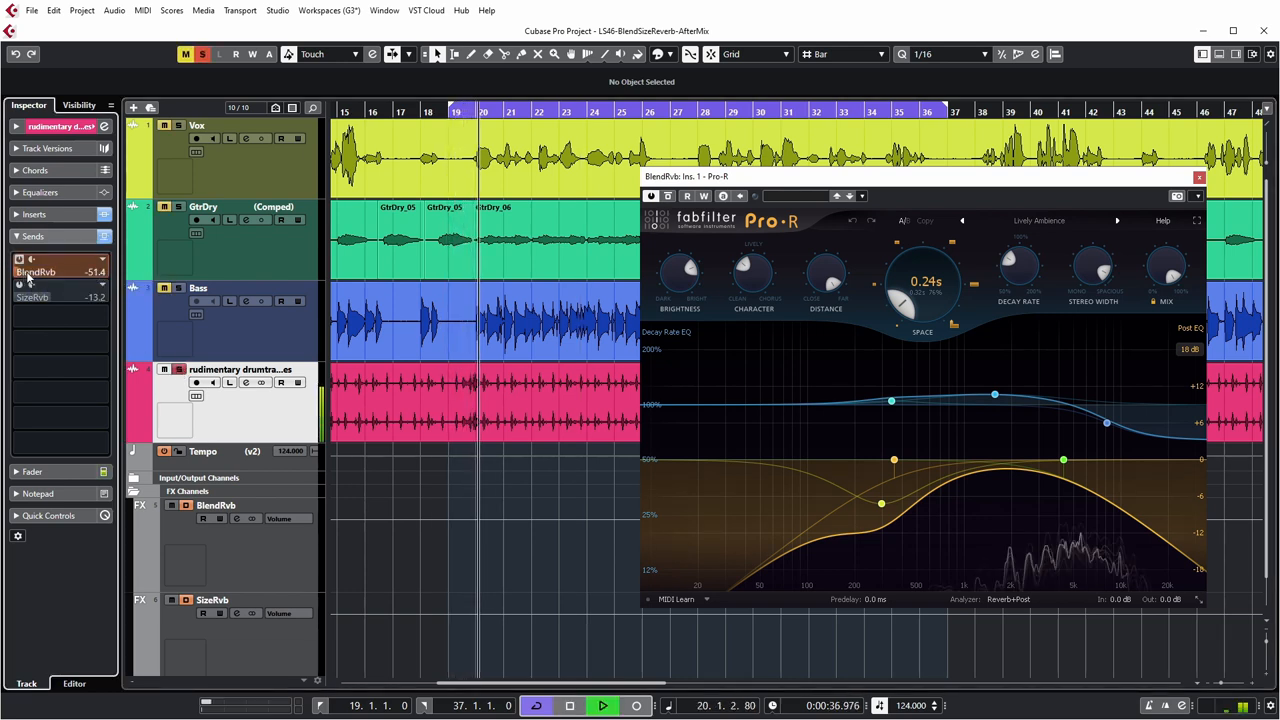
pyautogui.moveTo(50, 272); pyautogui.dragTo(78, 272)
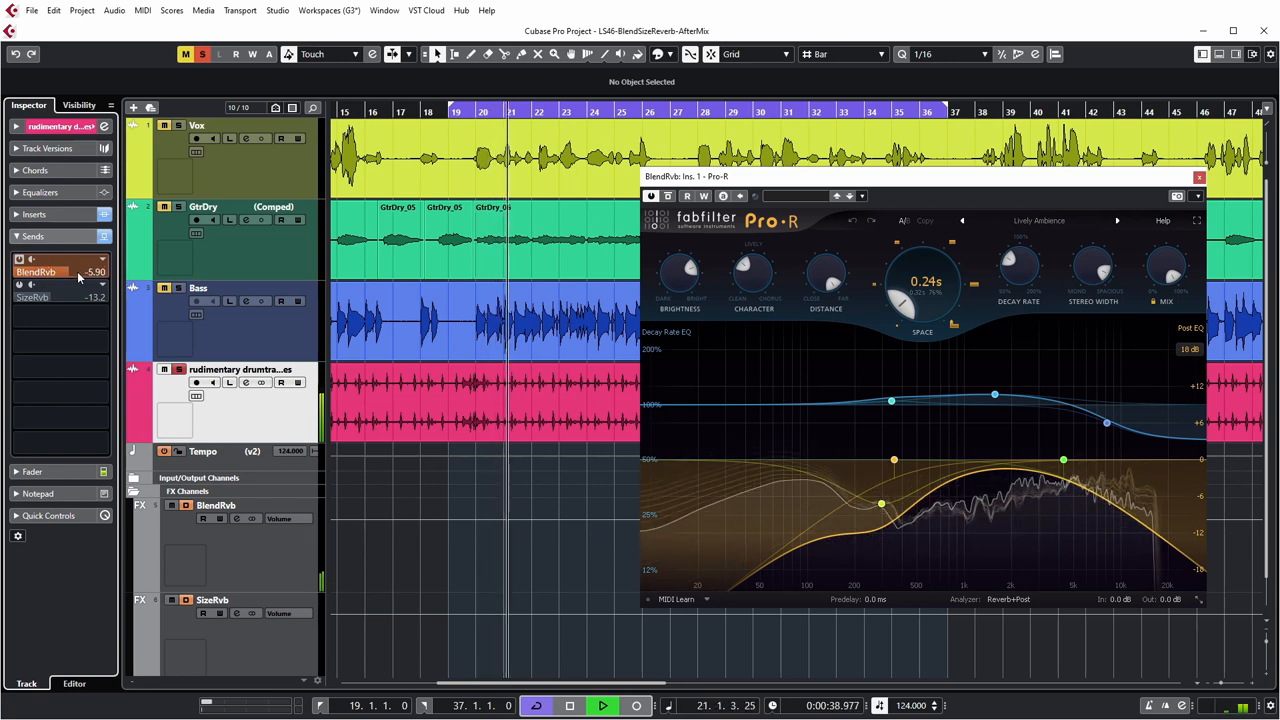
pyautogui.moveTo(64, 272); pyautogui.dragTo(88, 272)
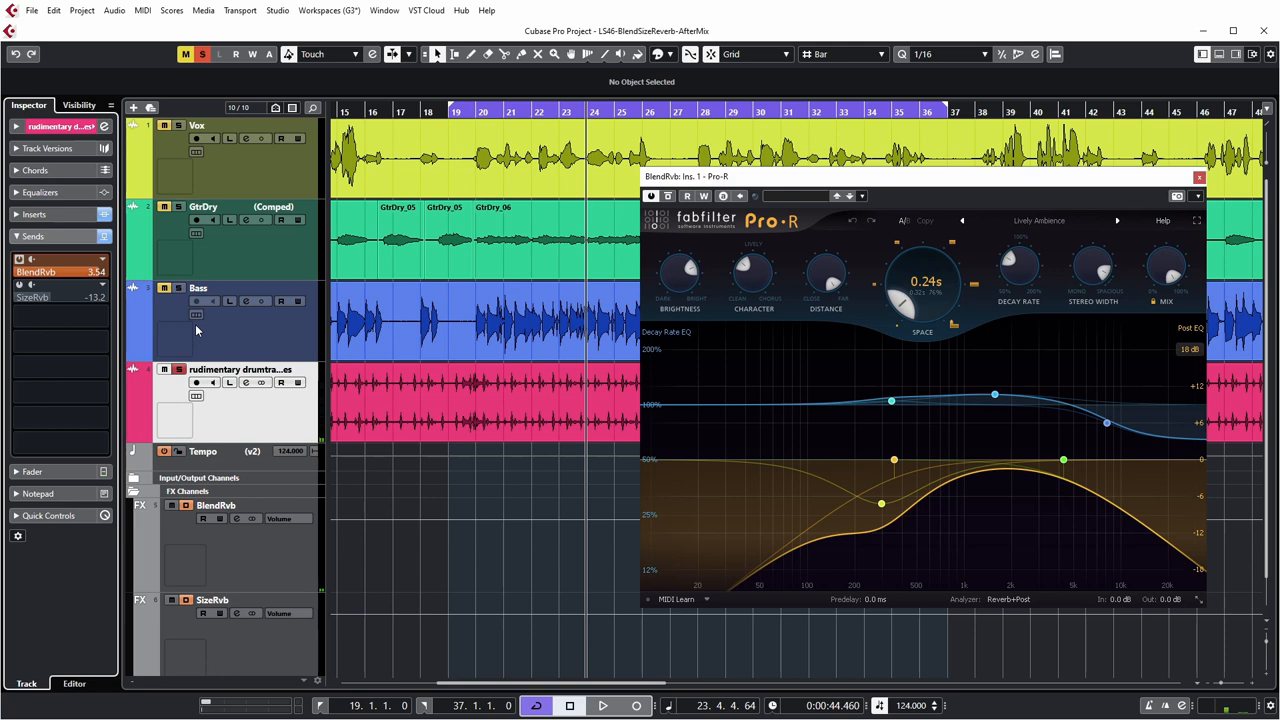
pyautogui.click(602, 704)
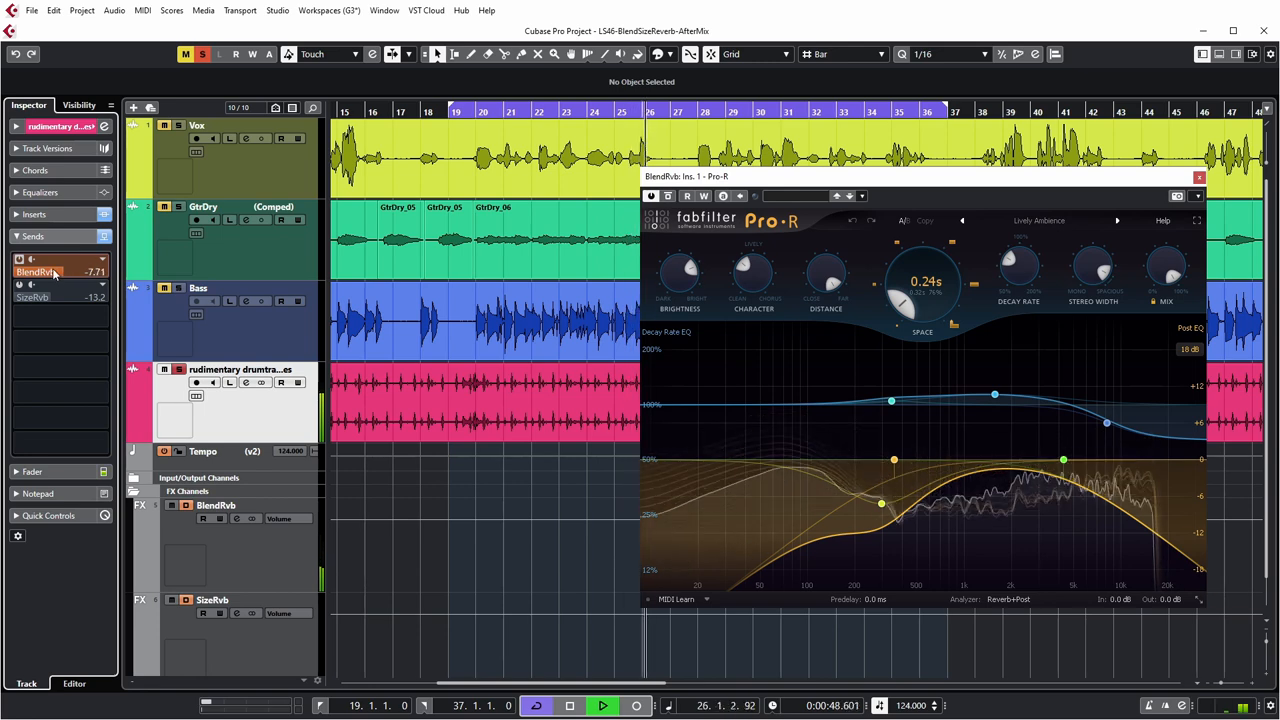
pyautogui.moveTo(60, 272); pyautogui.dragTo(60, 272)
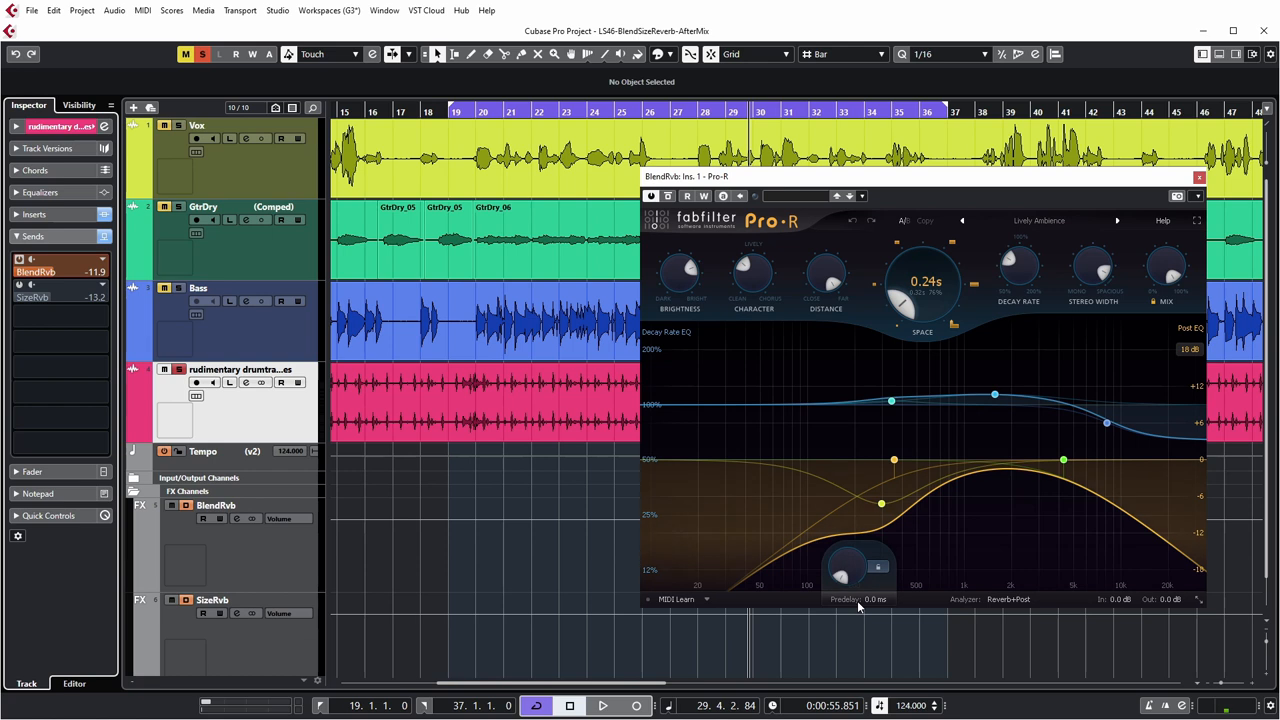
pyautogui.moveTo(872, 600)
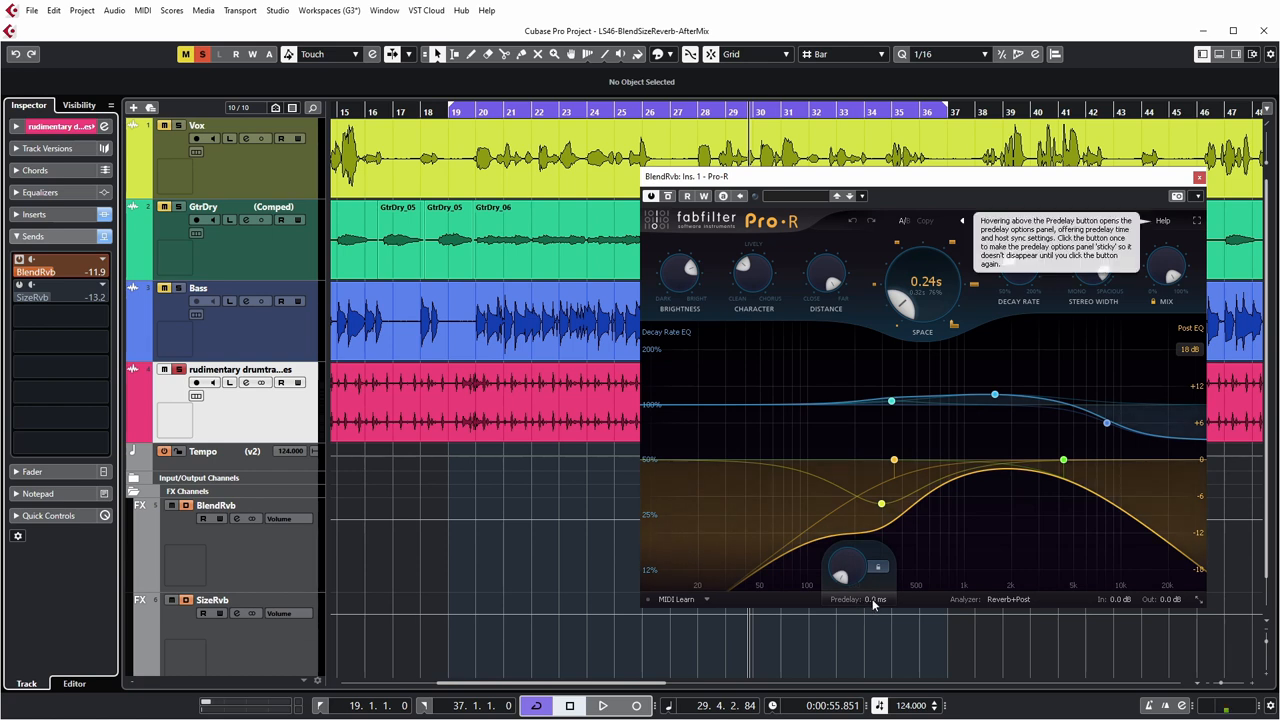
pyautogui.moveTo(848, 570)
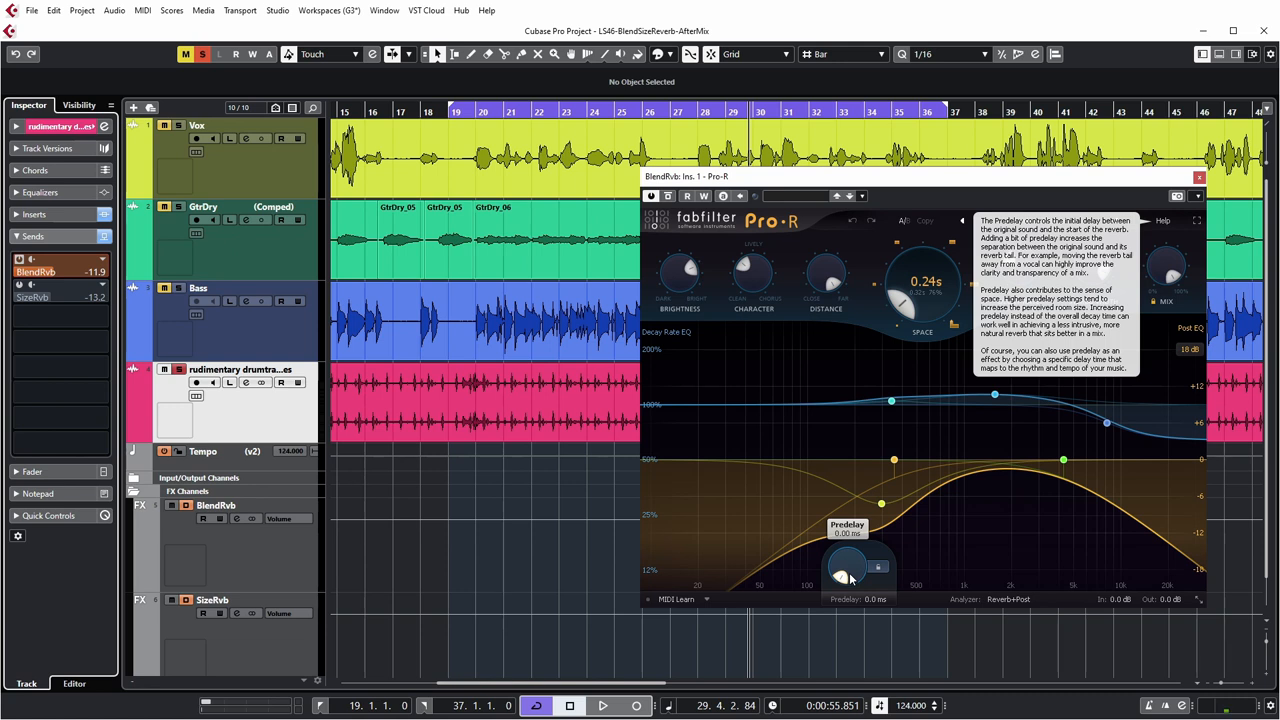
pyautogui.moveTo(844, 572)
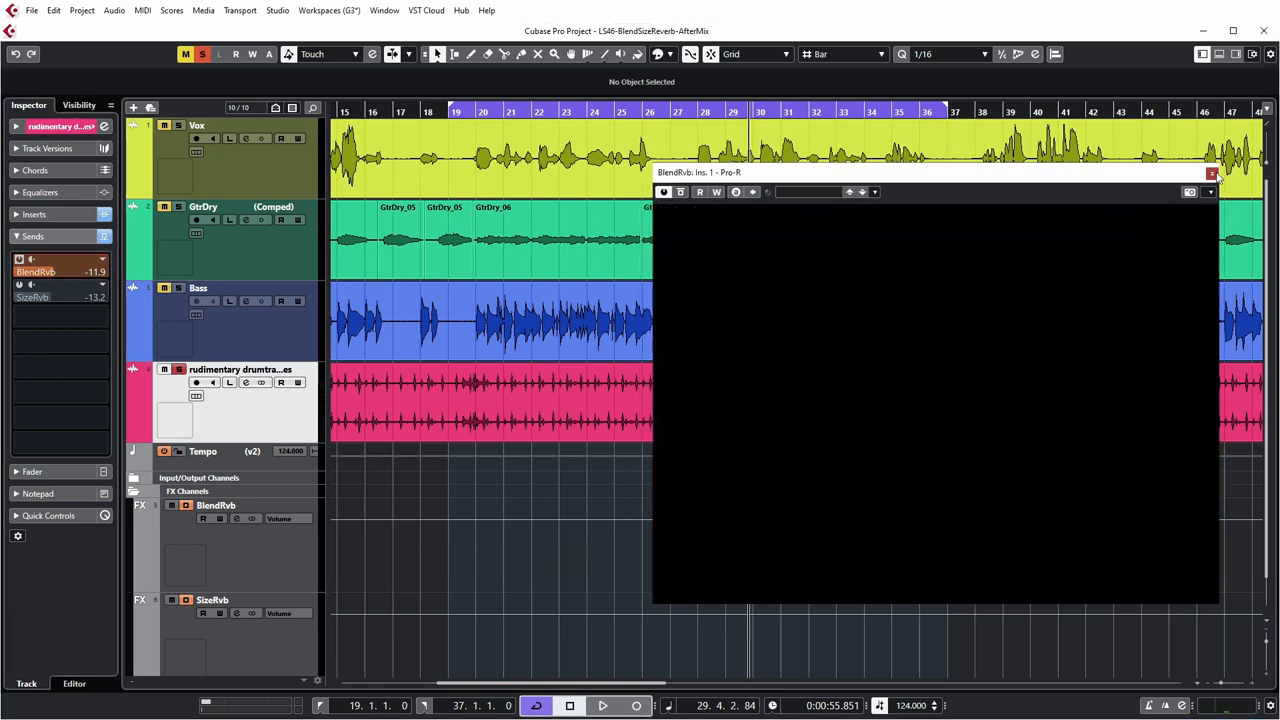
# Close the Pro-R window and toggle the drum track's BlendRvb send off.
pyautogui.click(1212, 172)
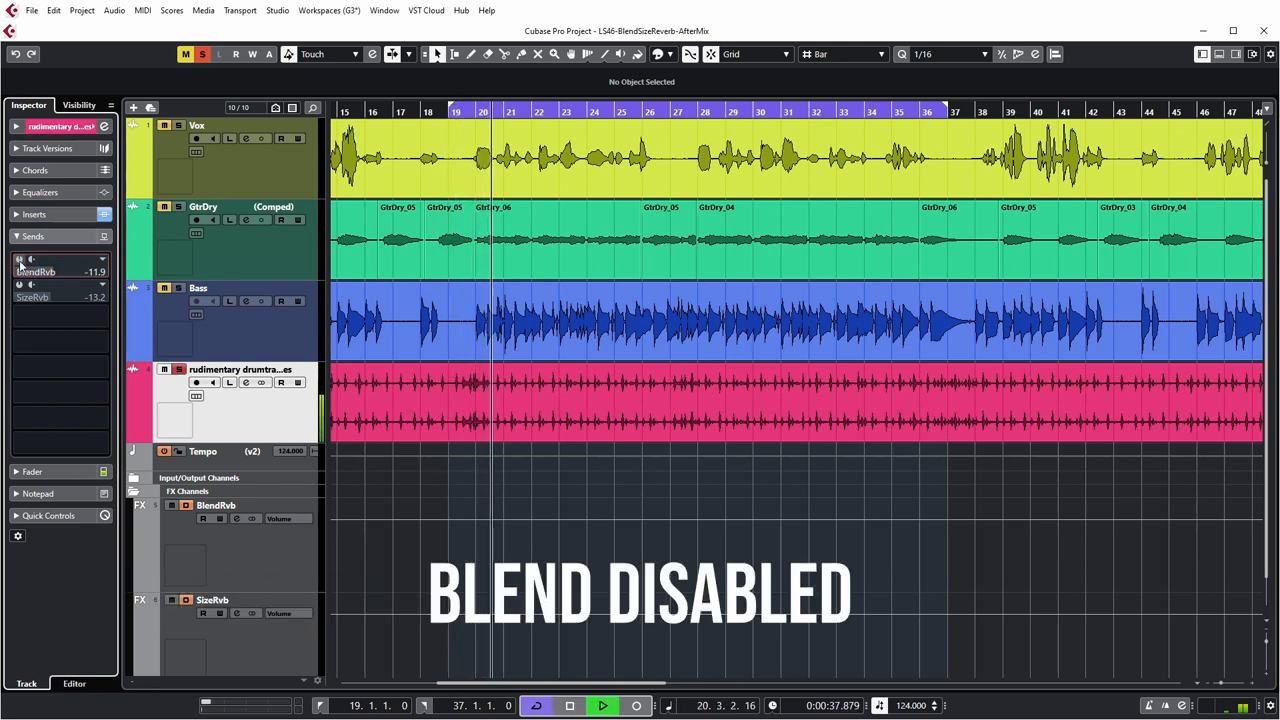
pyautogui.click(20, 260)
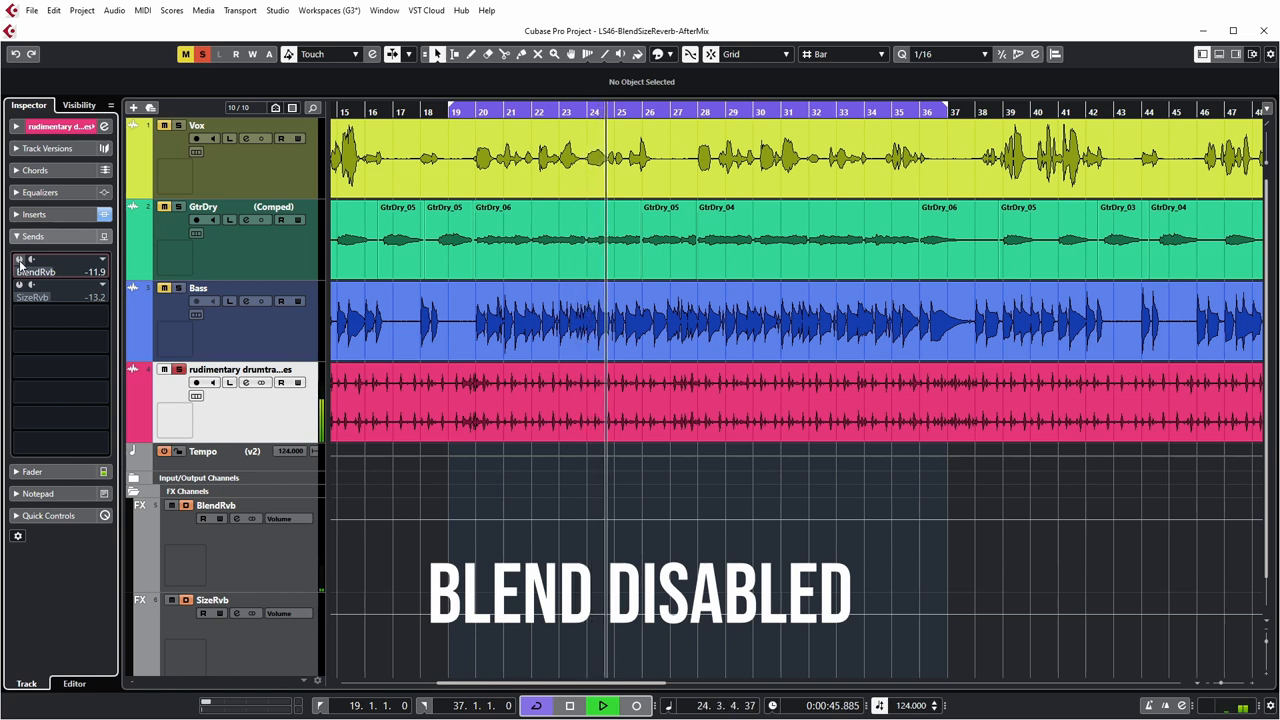
pyautogui.click(20, 260)
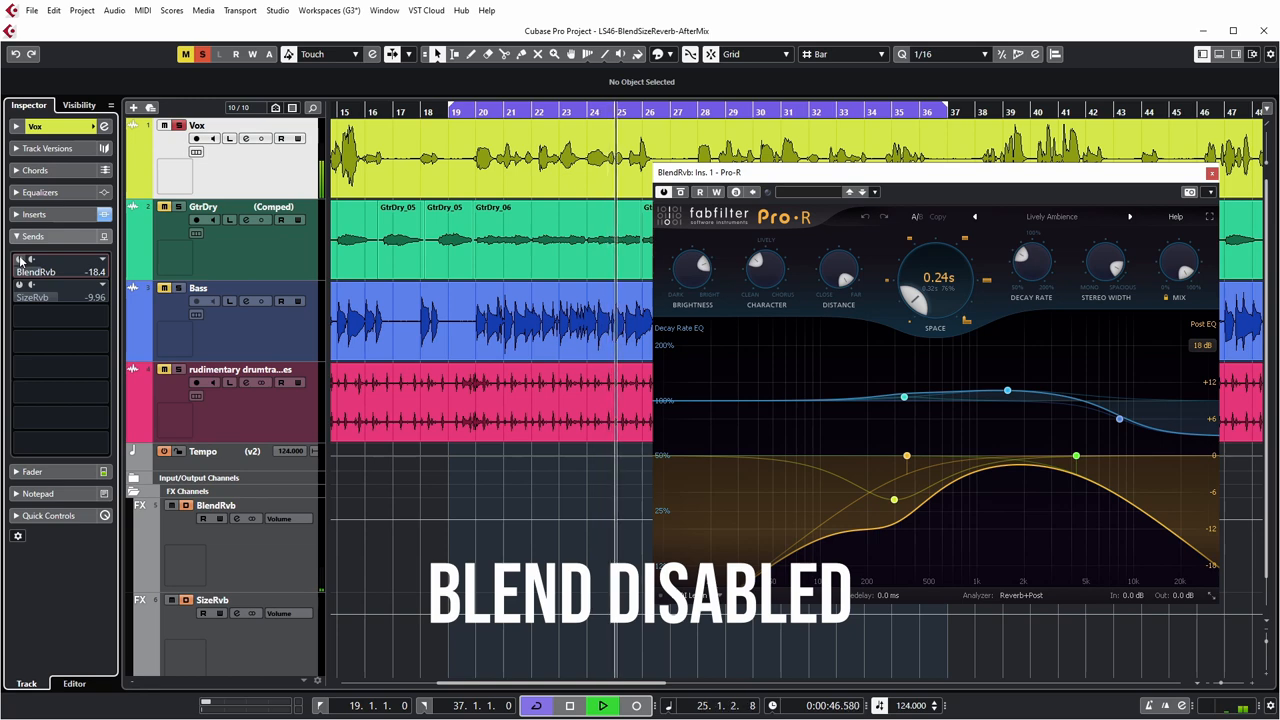
# Switch the vocal track's BlendRvb send back on and close the Pro-R window.
pyautogui.click(20, 260)
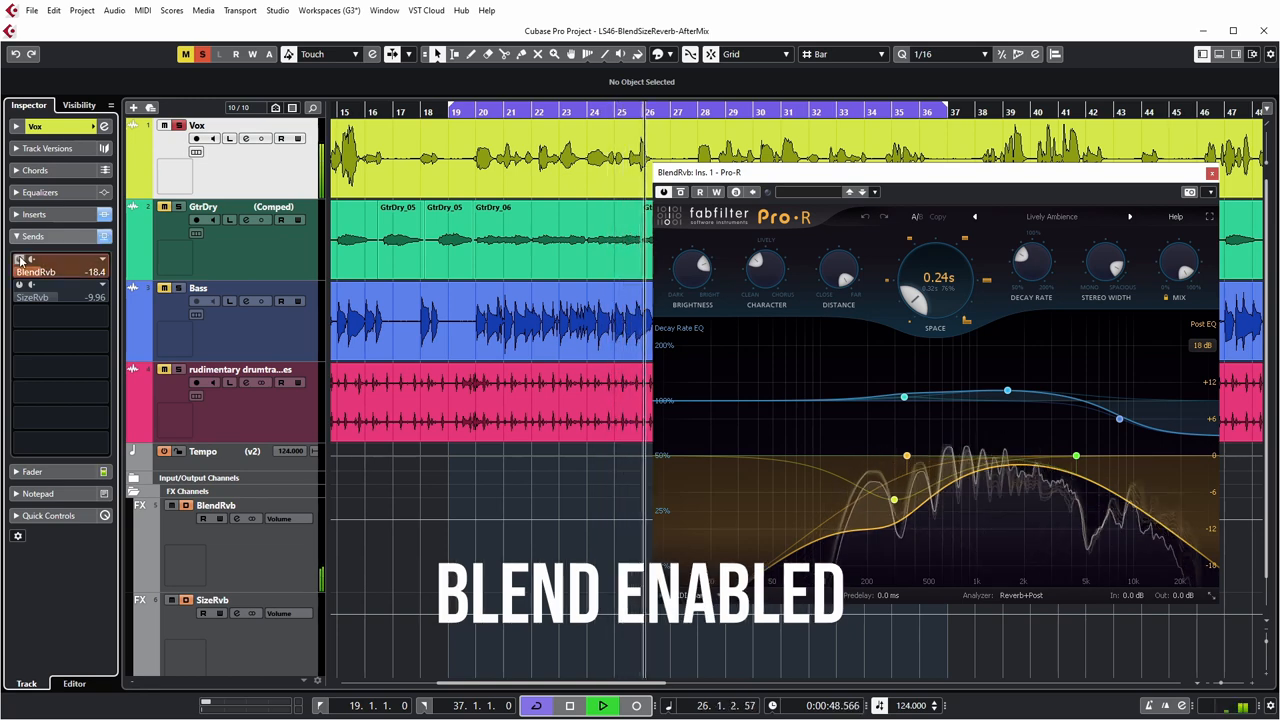
pyautogui.click(1212, 172)
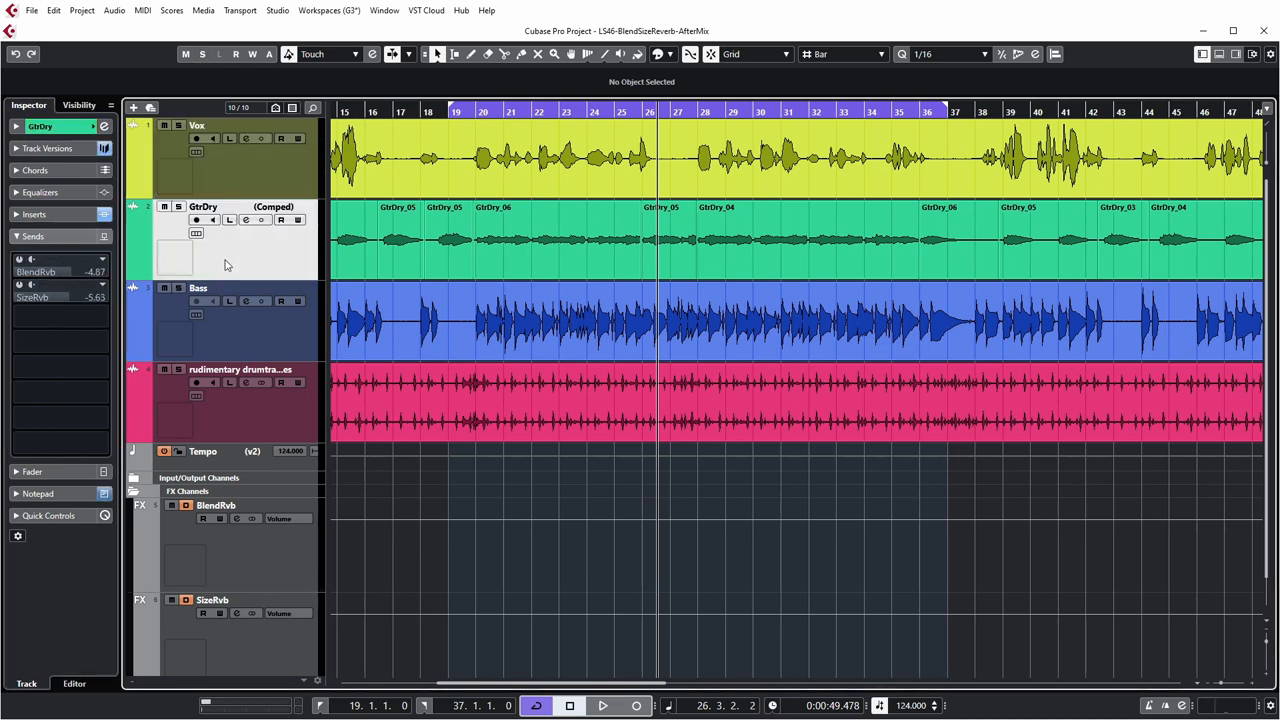
# Mute the BlendRvb FX channel during playback to compare, then unmute it.
pyautogui.click(198, 288)
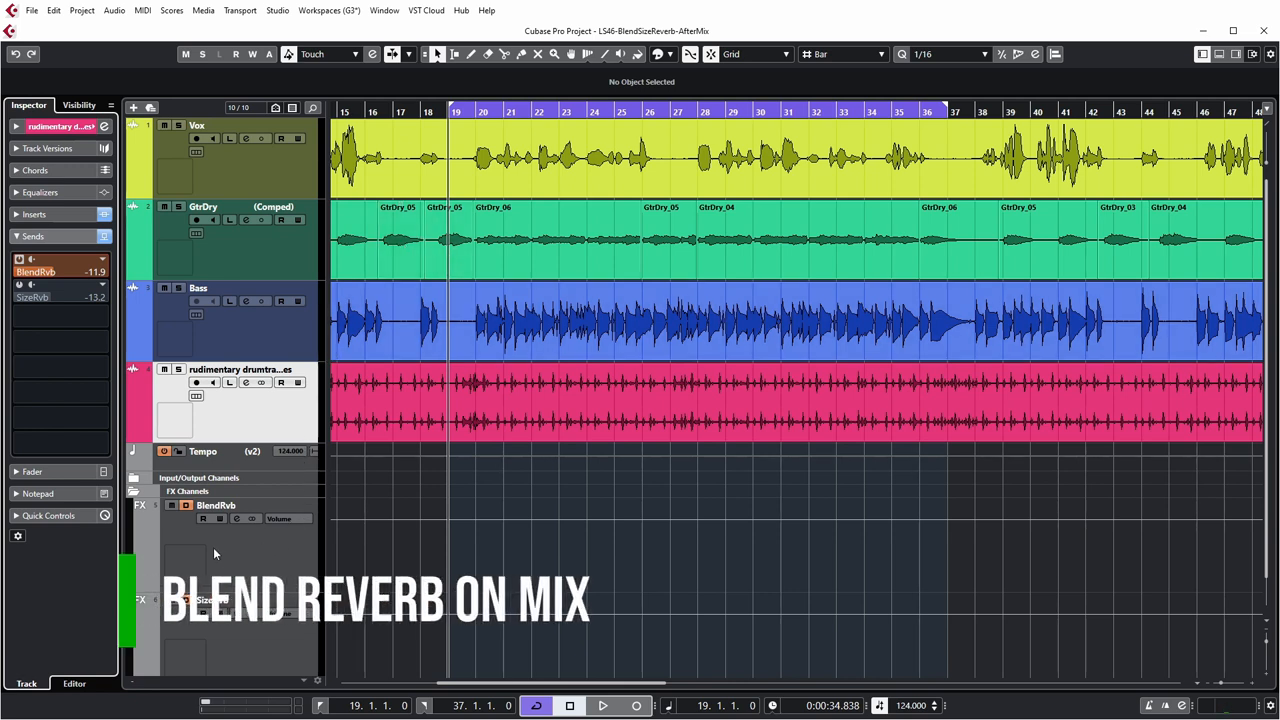
pyautogui.click(172, 504)
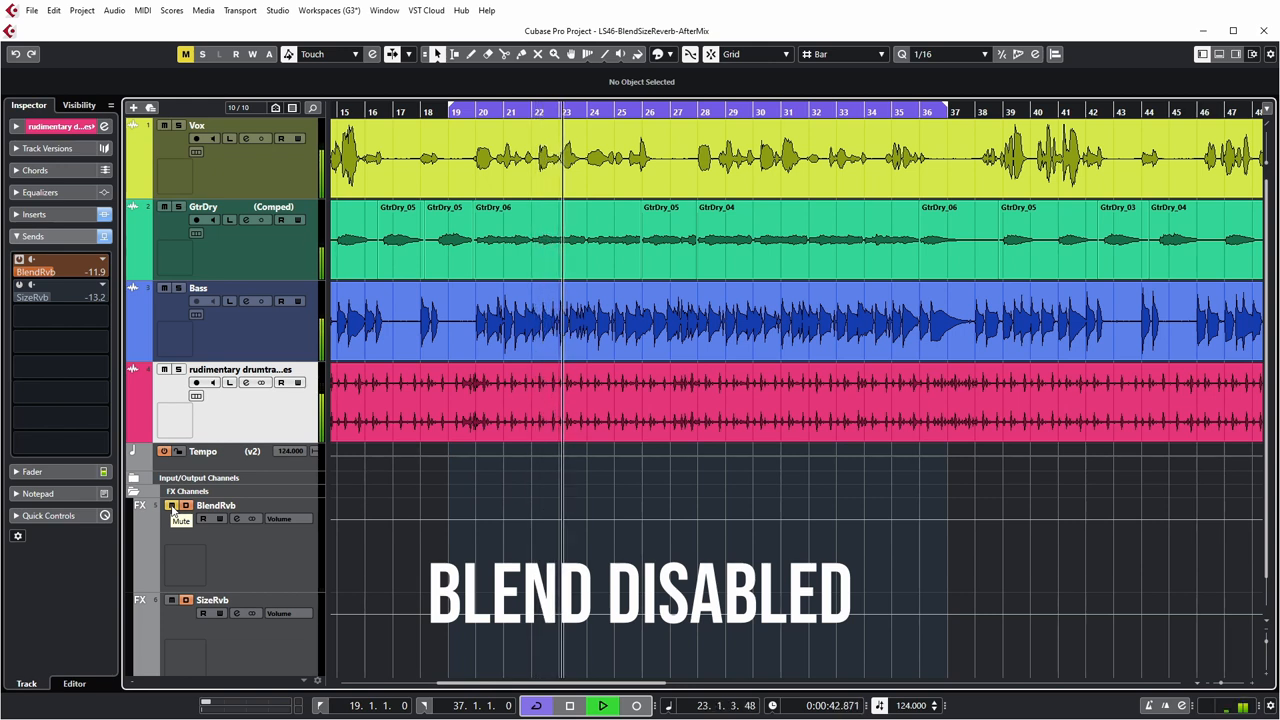
pyautogui.click(172, 510)
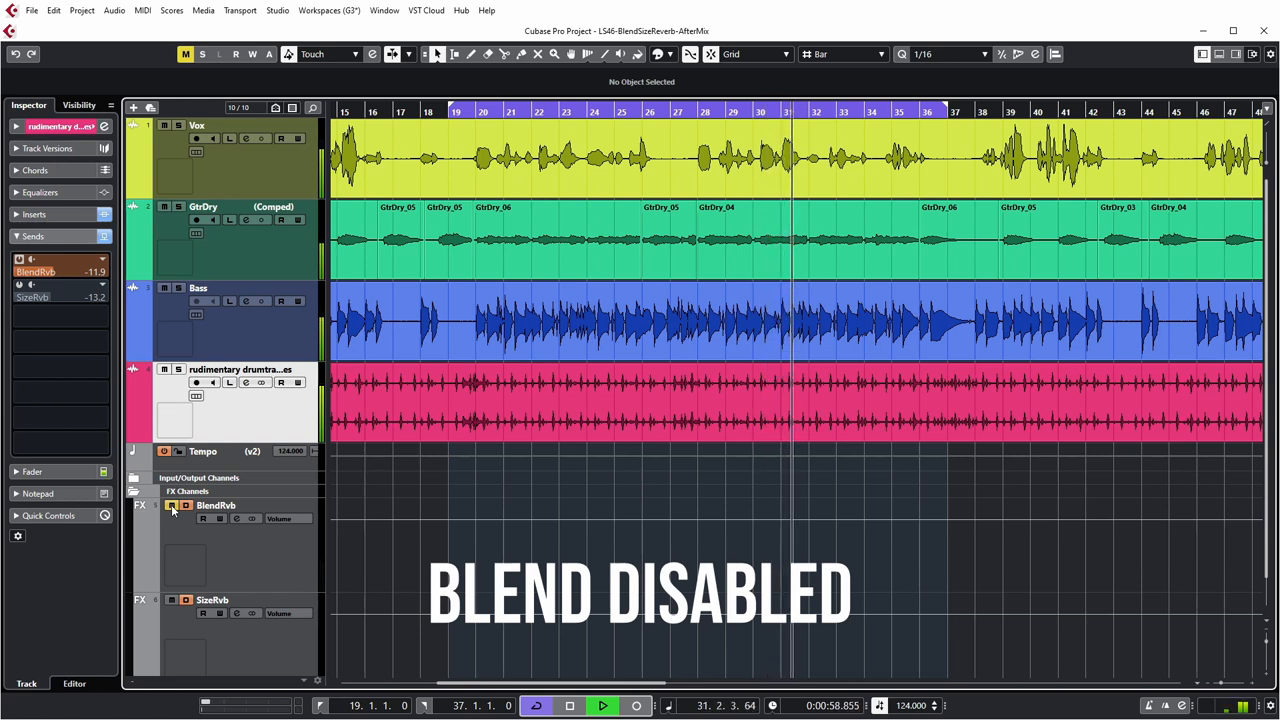
pyautogui.click(172, 510)
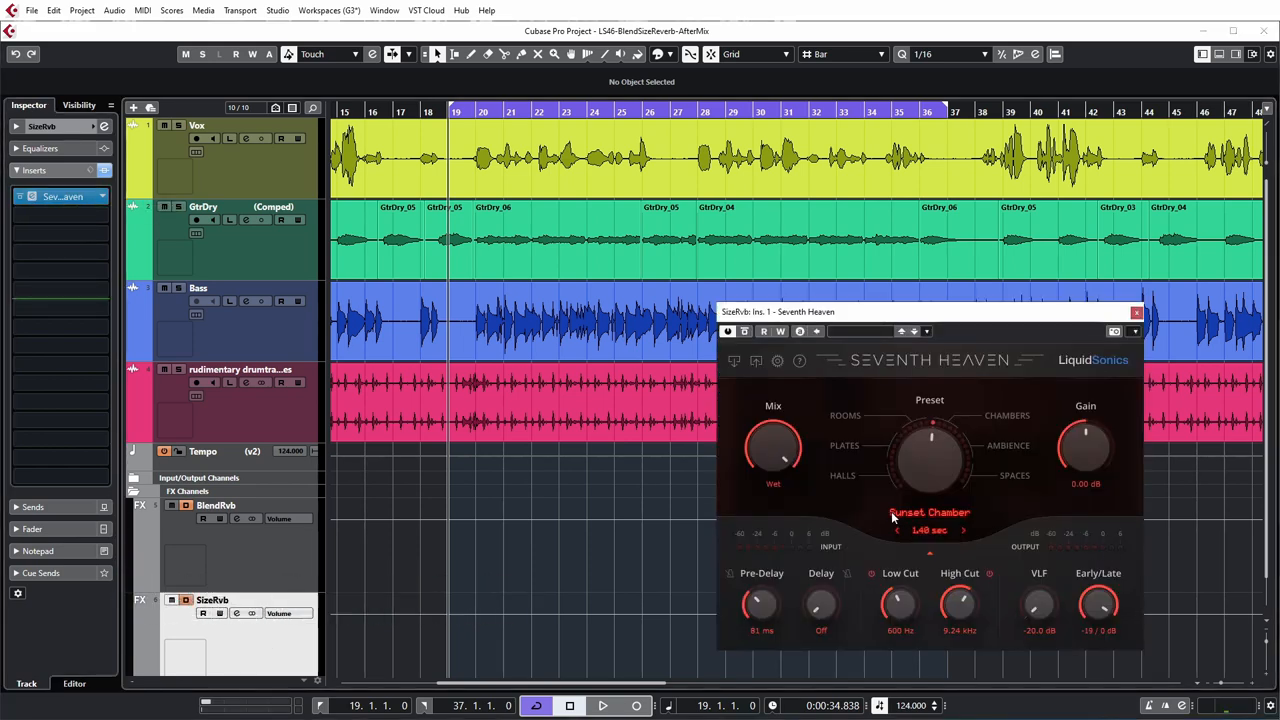
pyautogui.moveTo(952, 518)
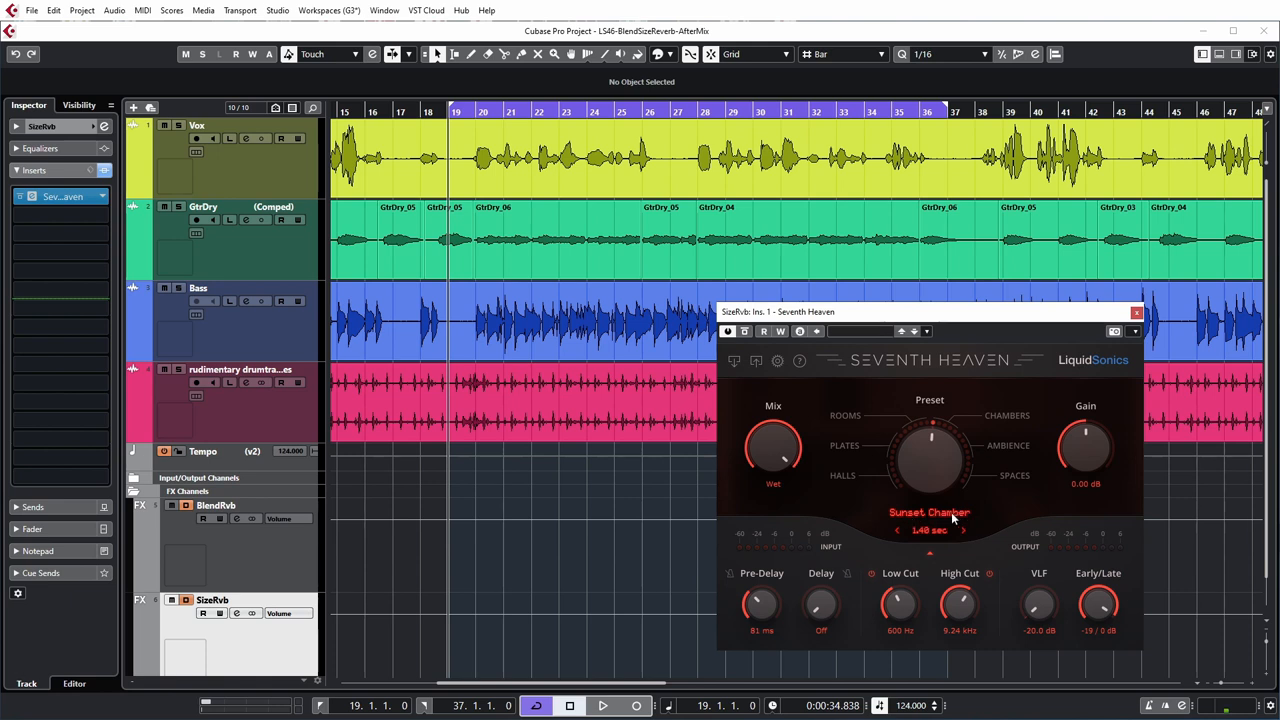
pyautogui.moveTo(932, 540)
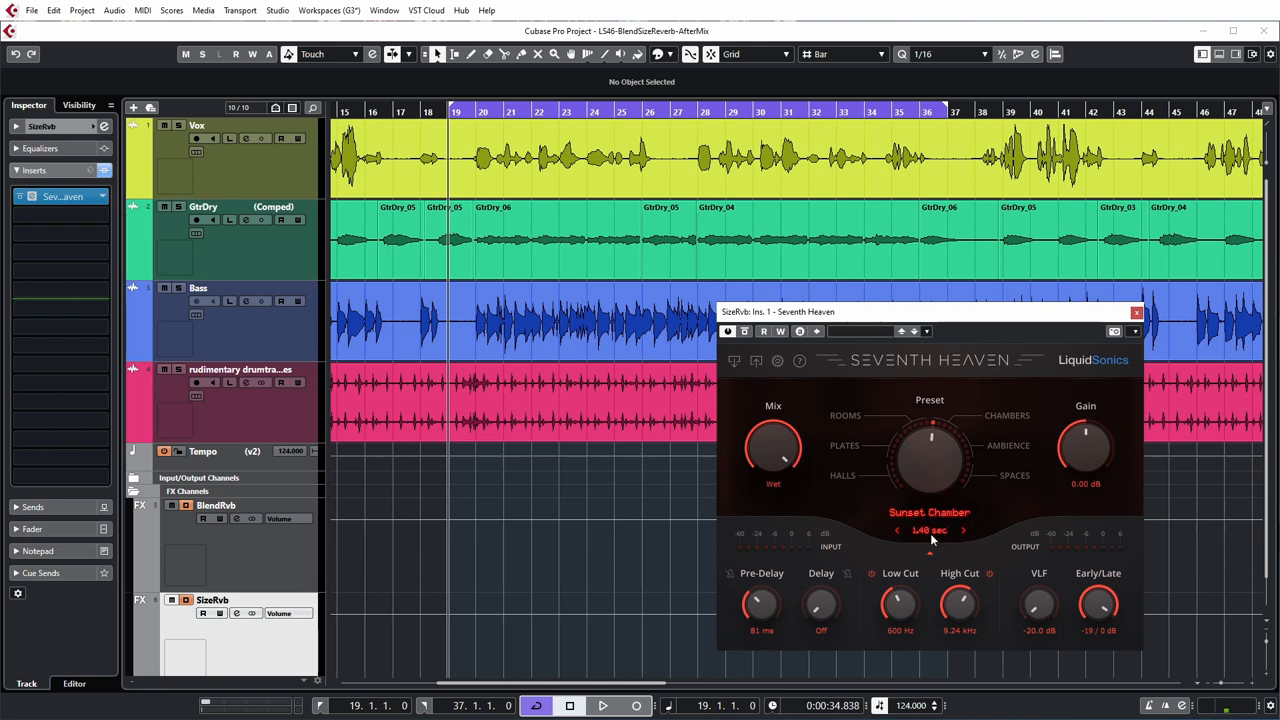
pyautogui.moveTo(964, 538)
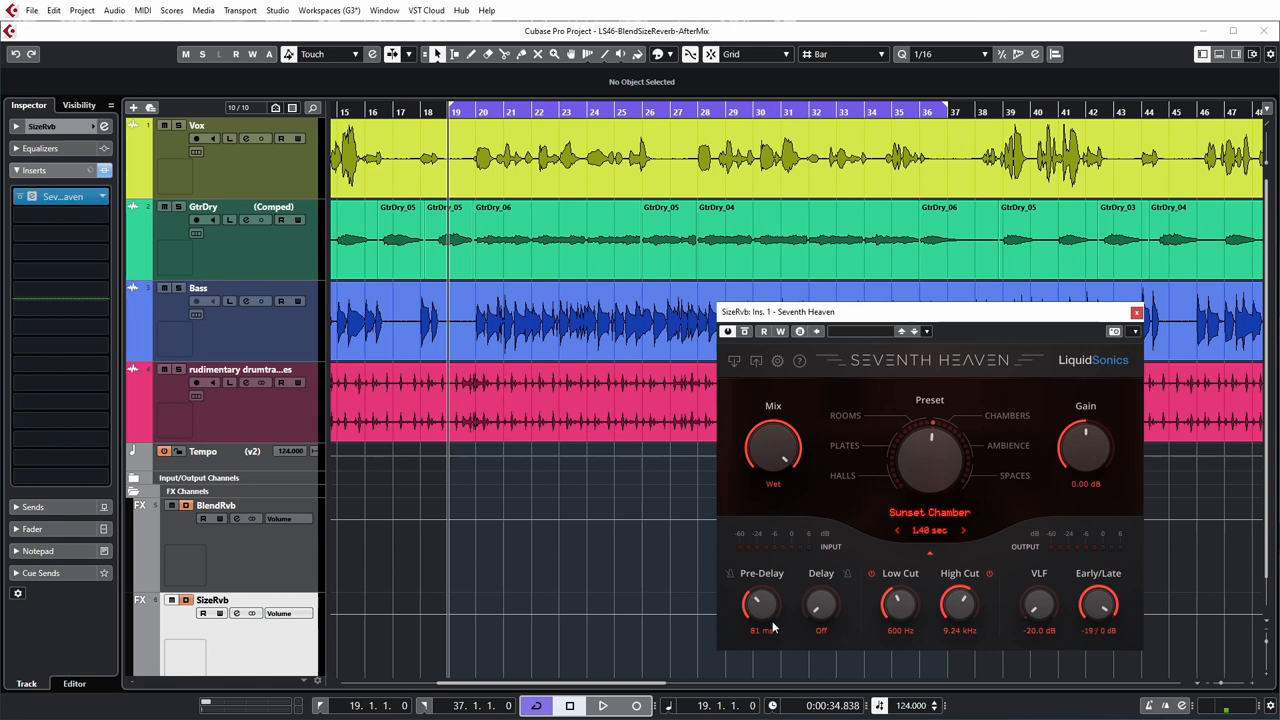
pyautogui.moveTo(916, 650)
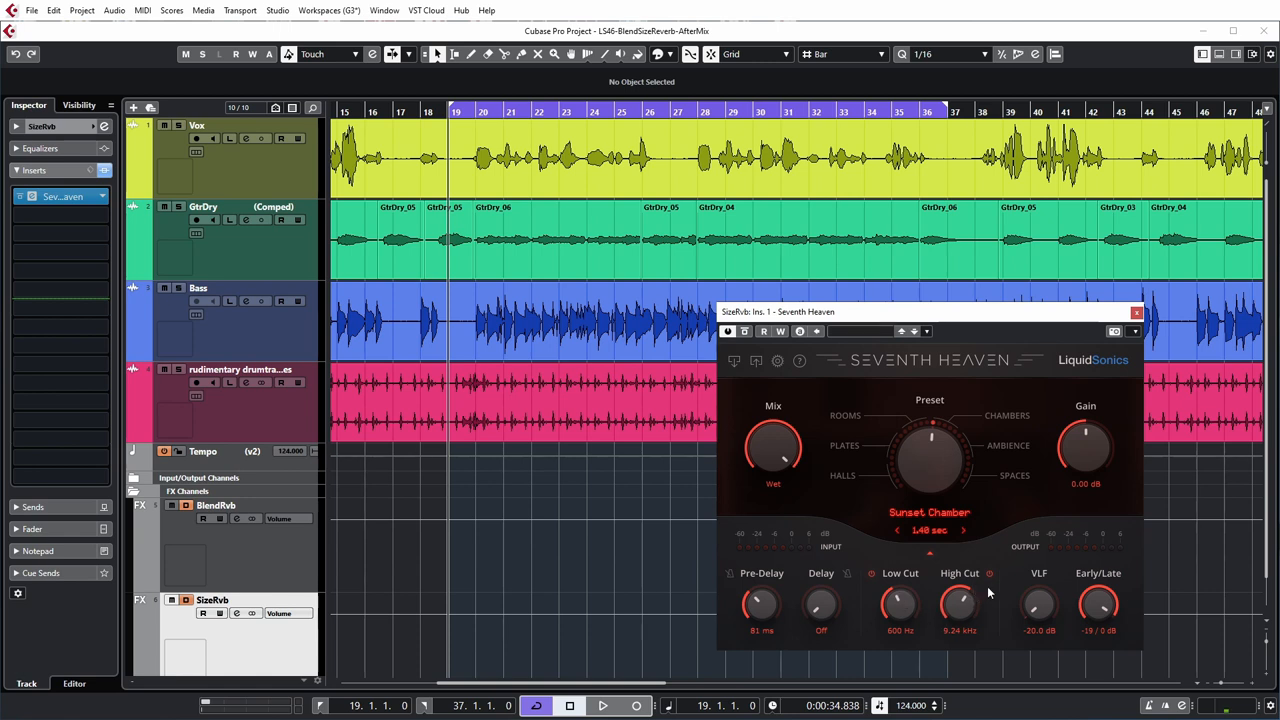
pyautogui.moveTo(1130, 632)
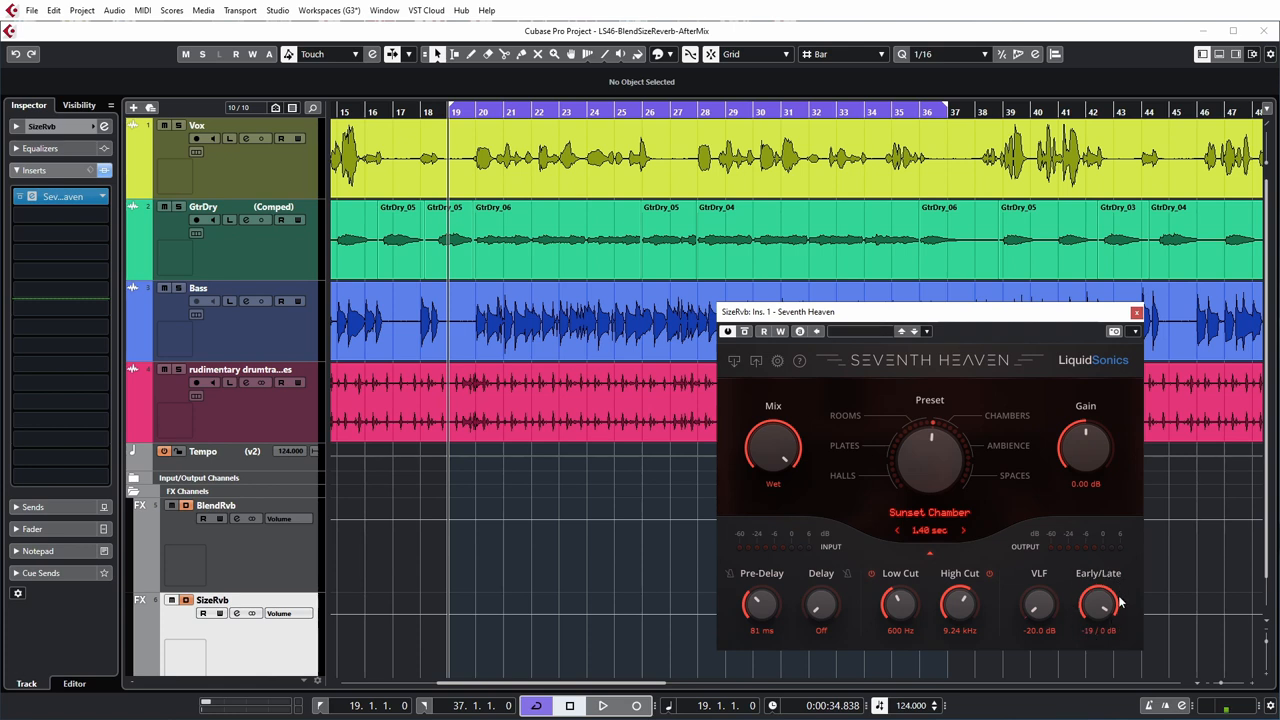
# Nudge Seventh Heaven's Early/Late knob to rebalance the Sunset Chamber reflections.
pyautogui.moveTo(1098, 604); pyautogui.dragTo(1104, 596)
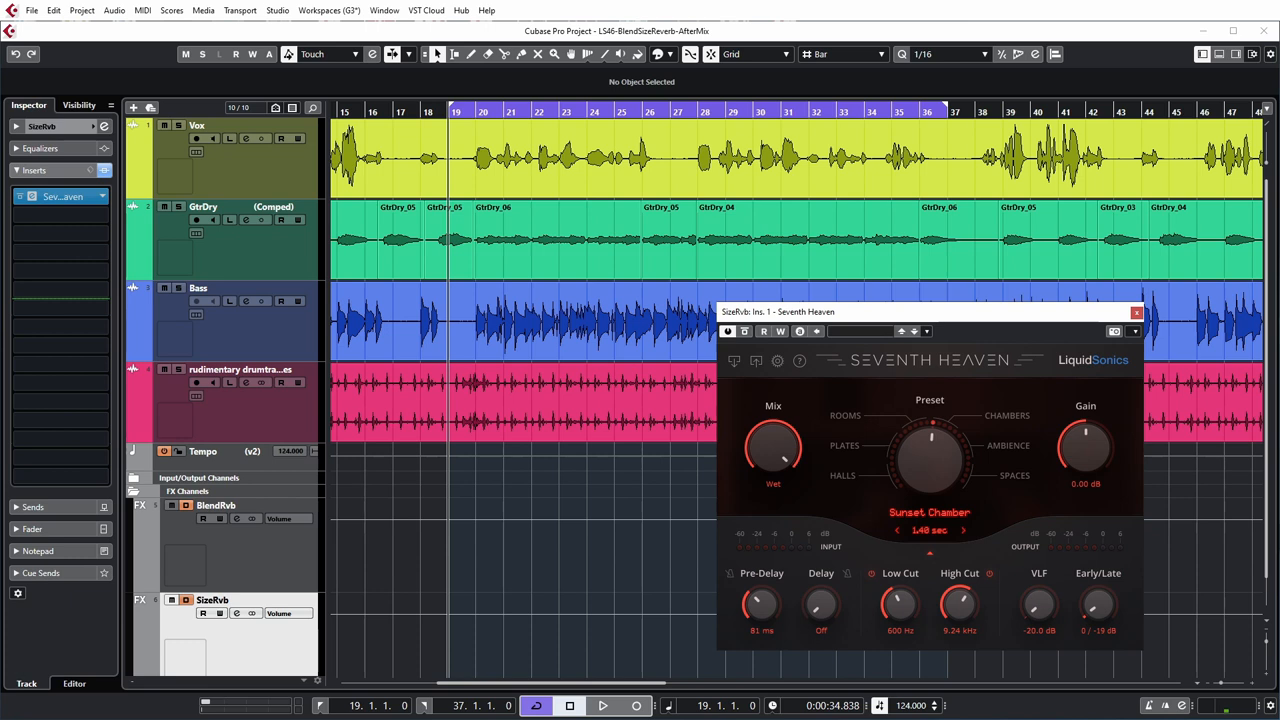
pyautogui.moveTo(1098, 604); pyautogui.dragTo(1096, 590)
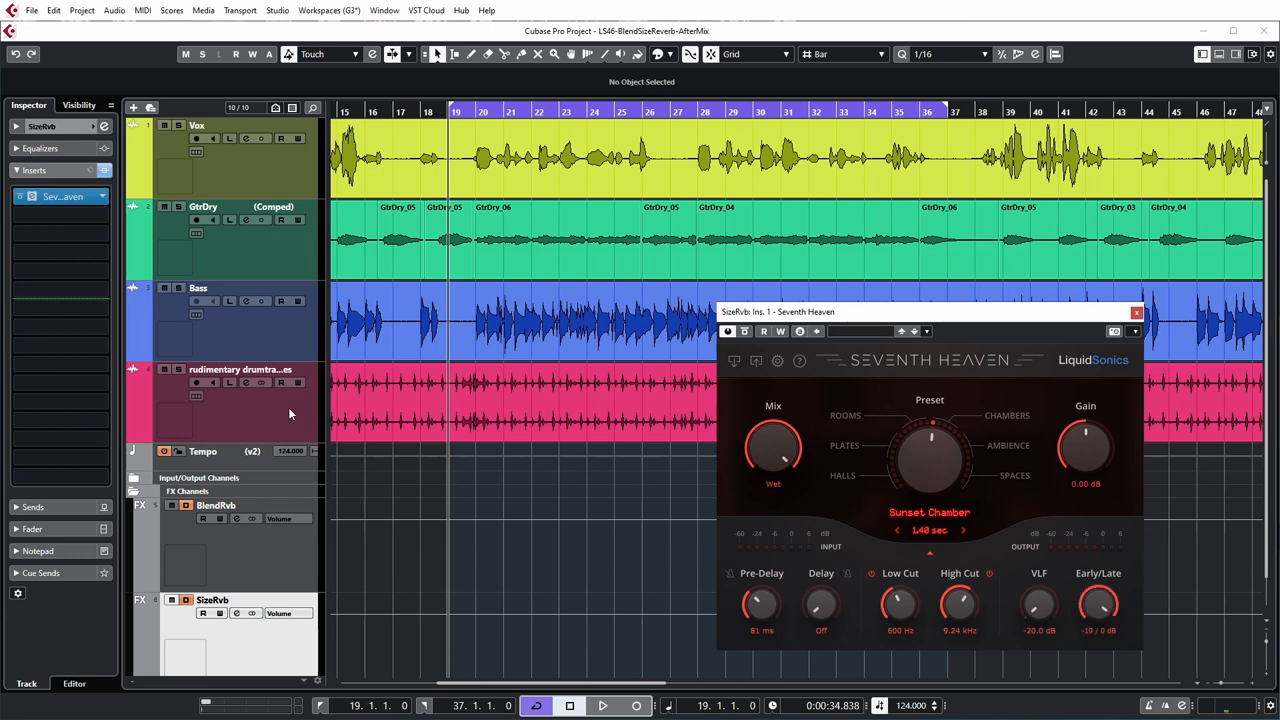
# Select the drum track and lower its SizeRvb send level.
pyautogui.click(240, 390)
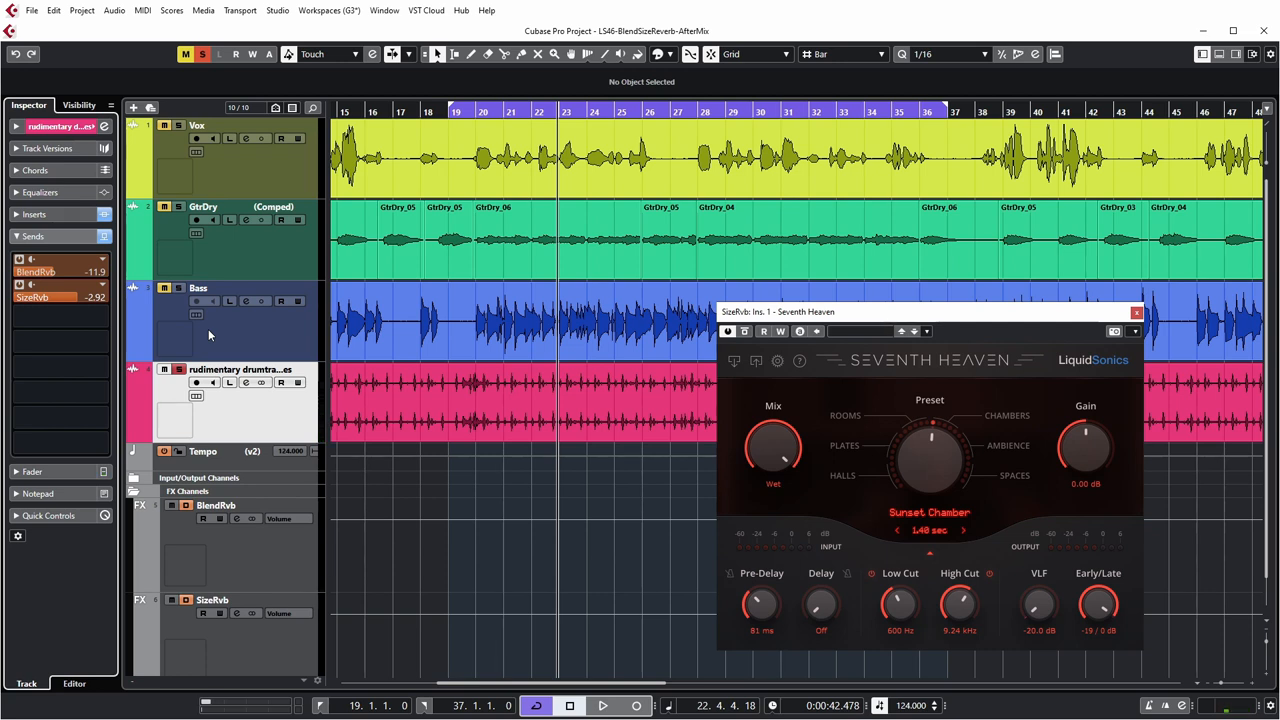
pyautogui.moveTo(260, 392)
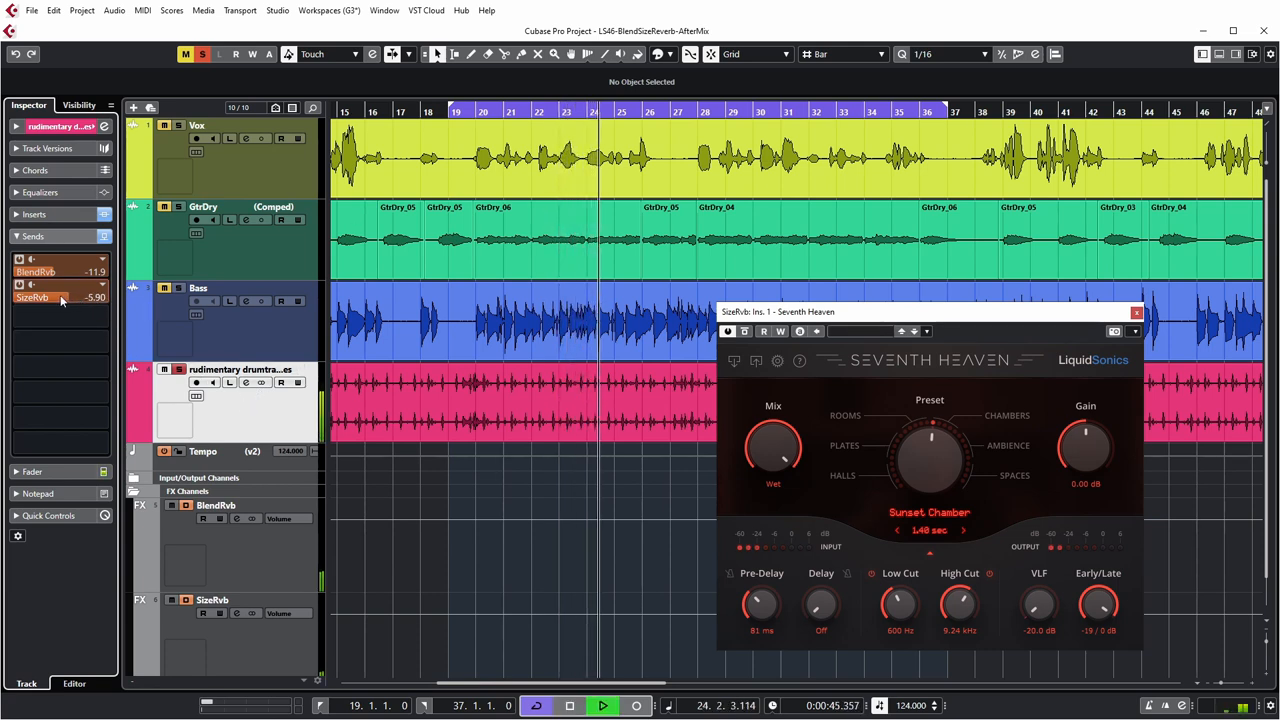
pyautogui.moveTo(60, 298); pyautogui.dragTo(60, 304)
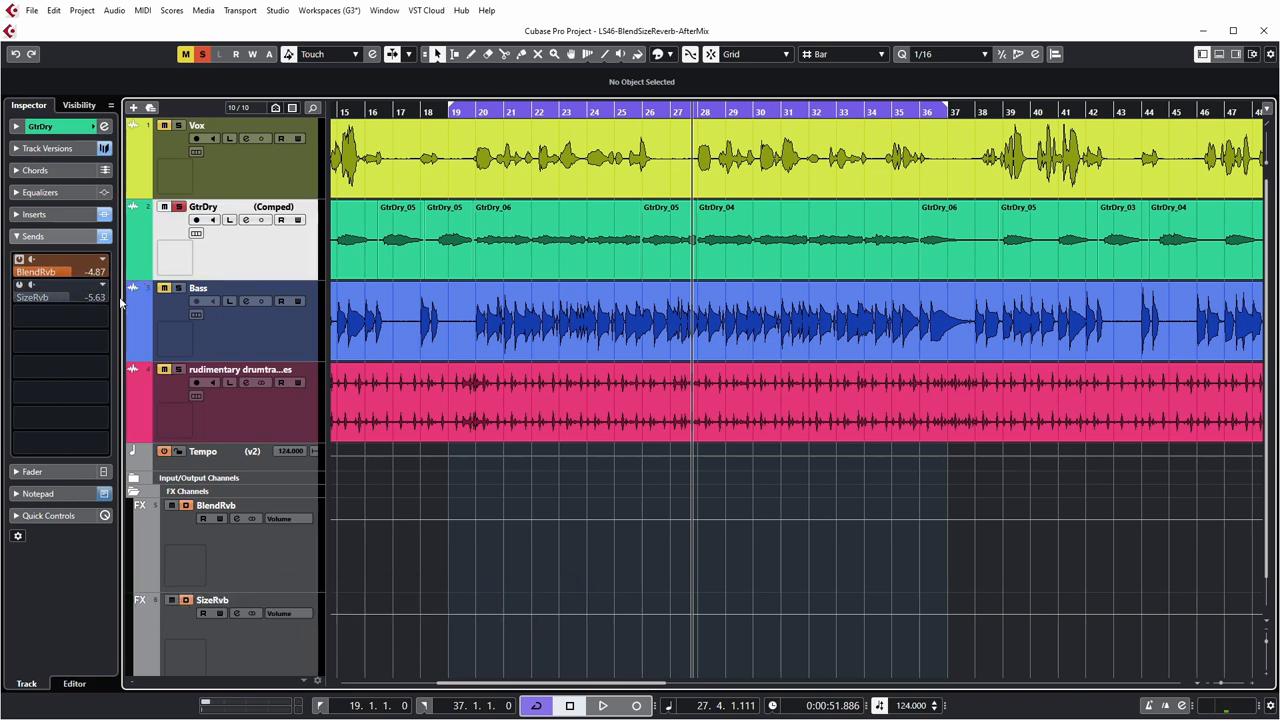
pyautogui.moveTo(60, 296)
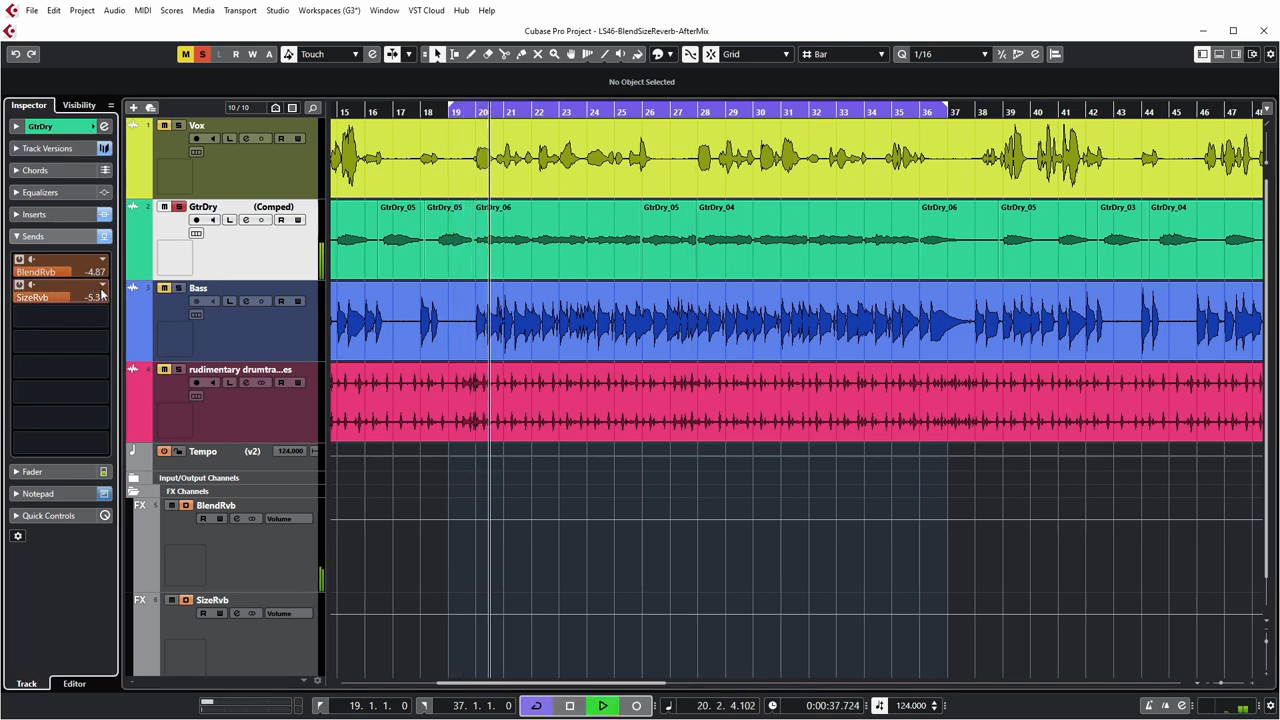
# Raise the GtrDry track's SizeRvb send from about -5.6 dB to -5.1 dB.
pyautogui.moveTo(60, 296); pyautogui.dragTo(90, 296)
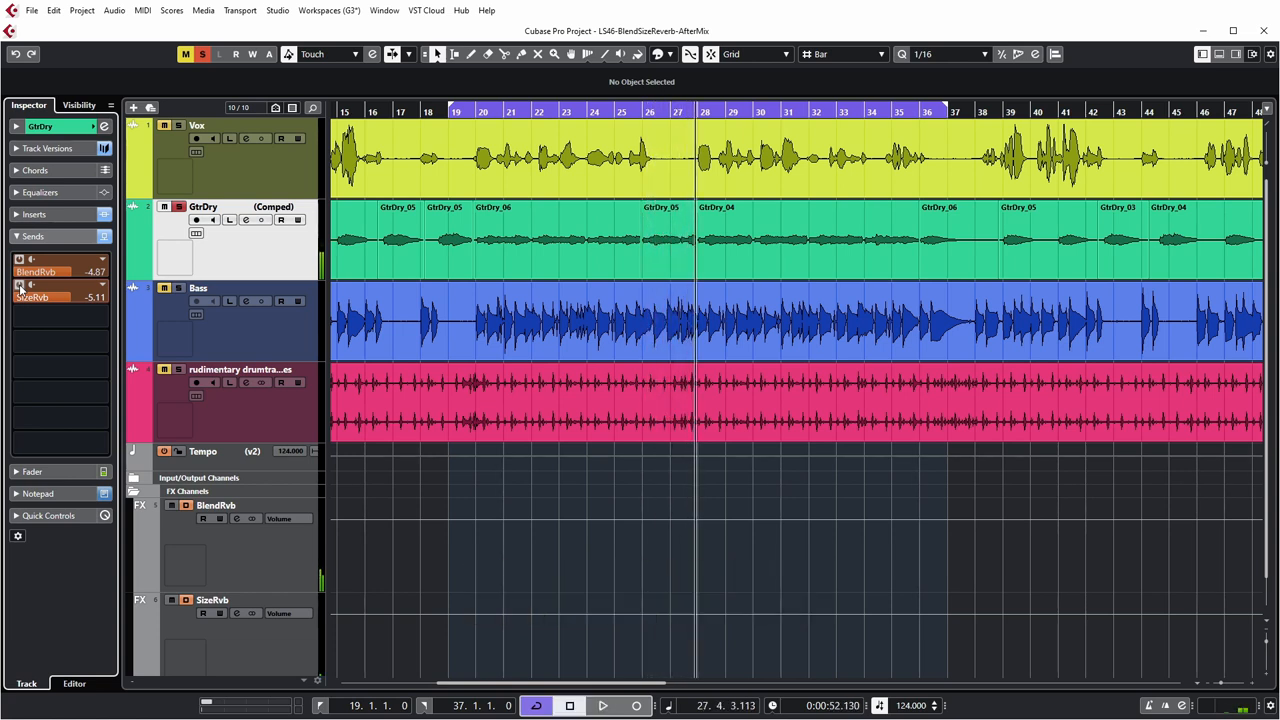
pyautogui.click(198, 288)
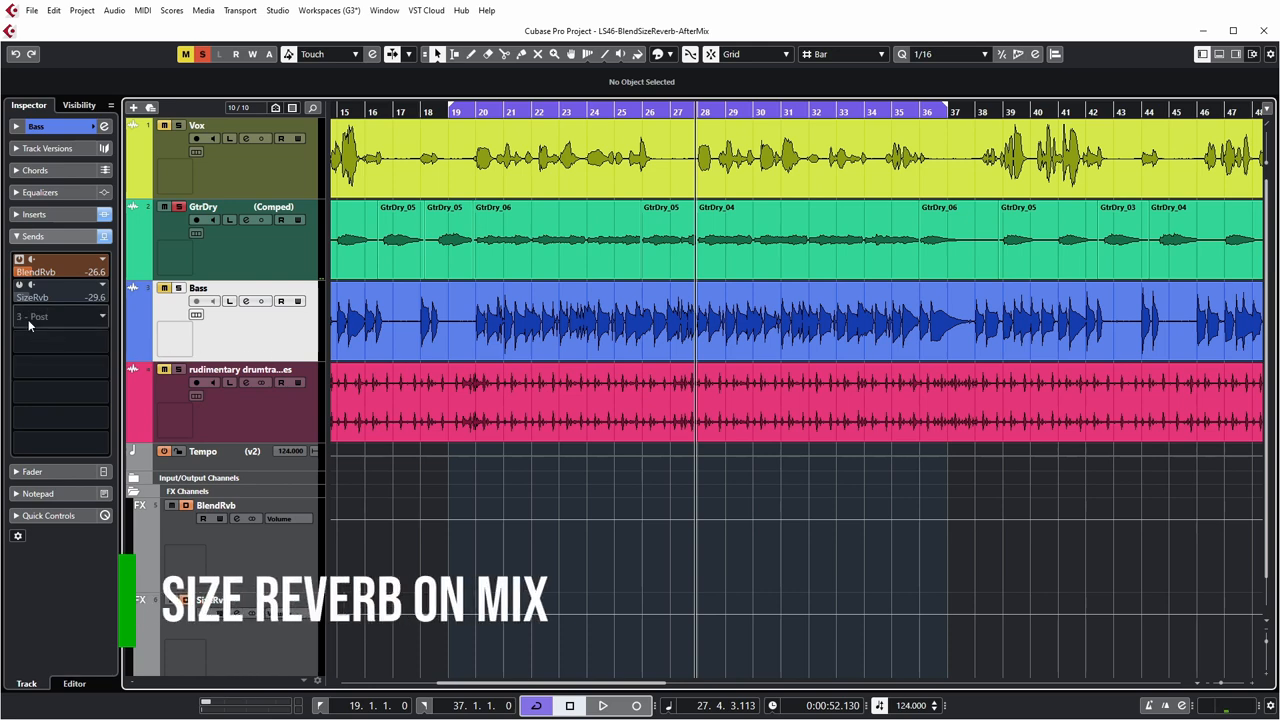
pyautogui.click(240, 368)
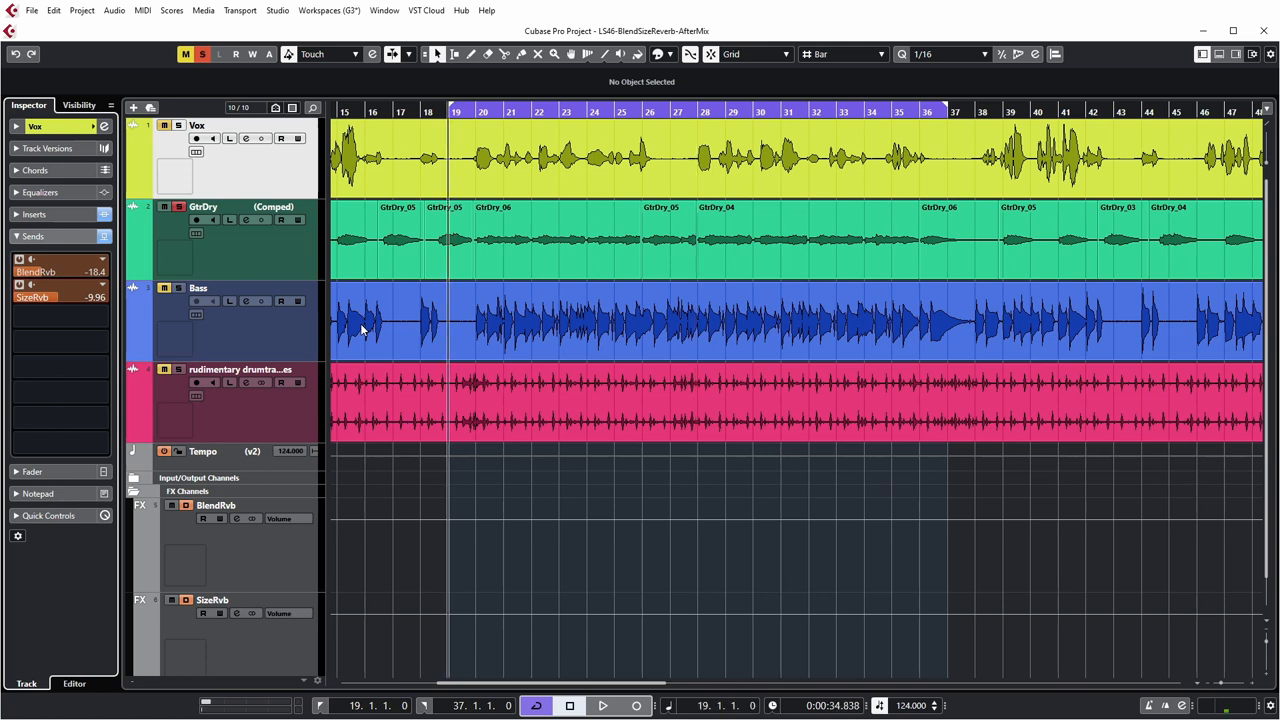
pyautogui.click(172, 600)
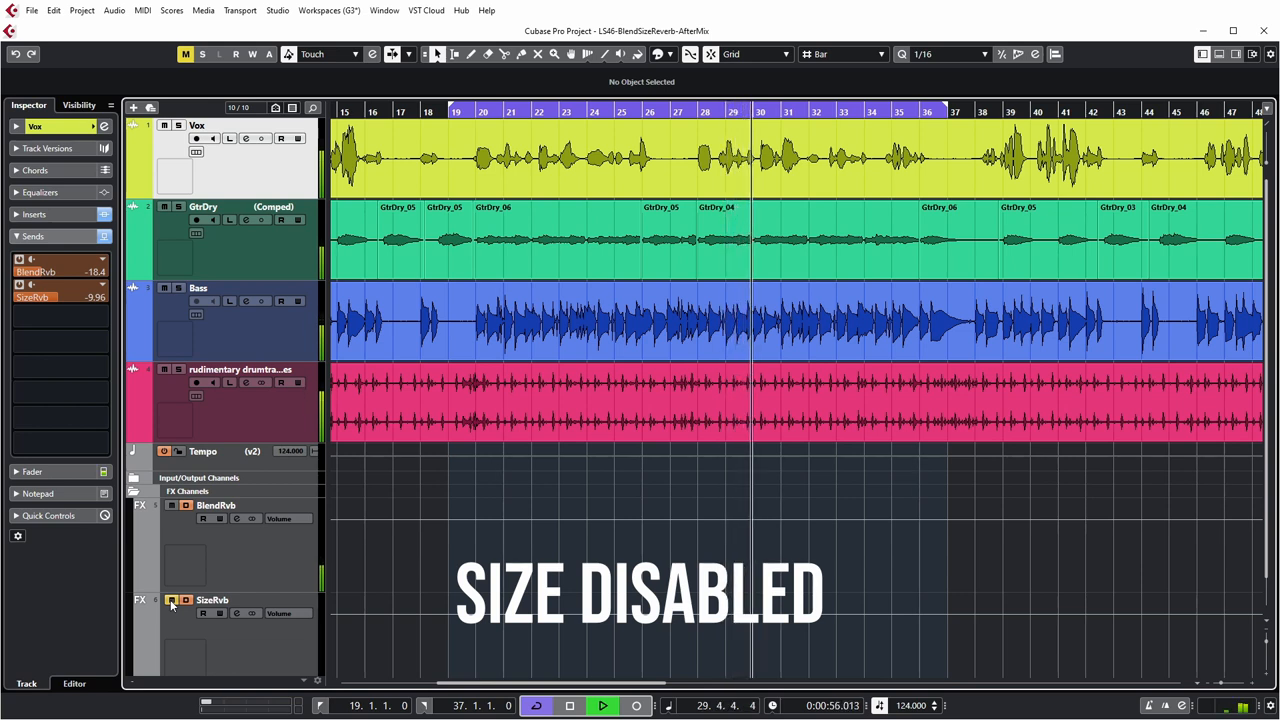
pyautogui.click(172, 600)
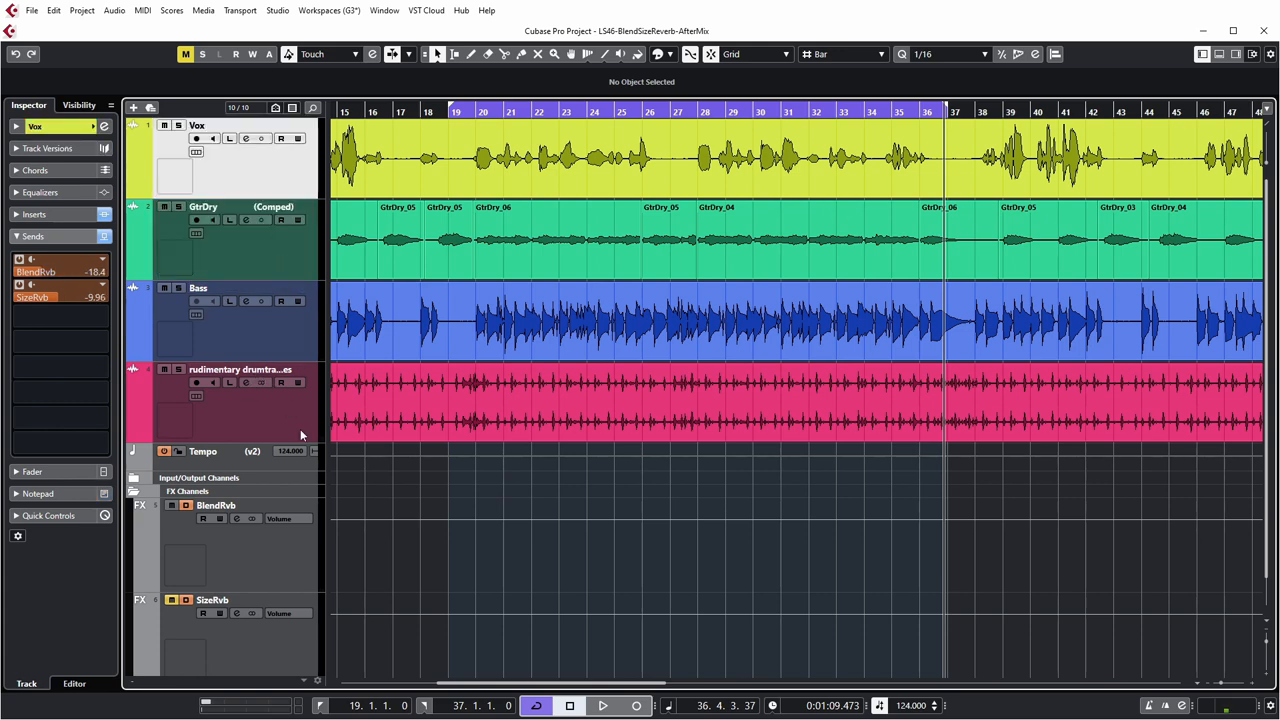
pyautogui.click(240, 368)
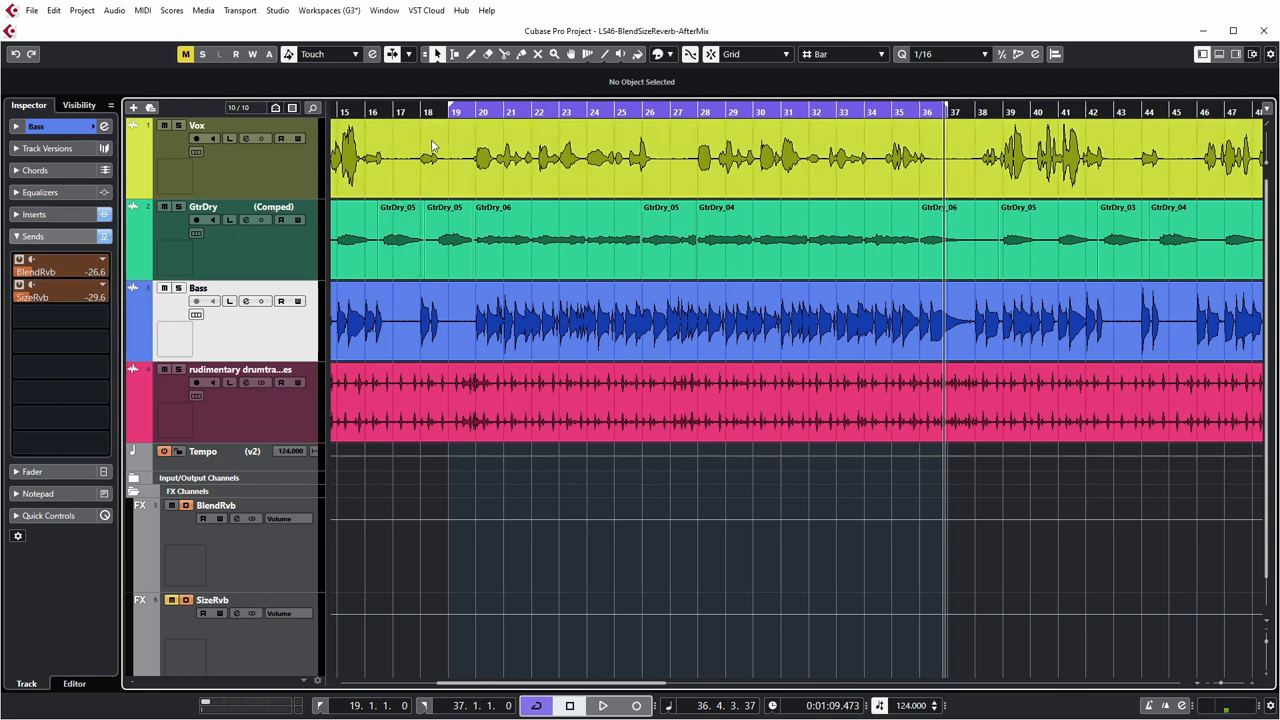
pyautogui.moveTo(450, 150)
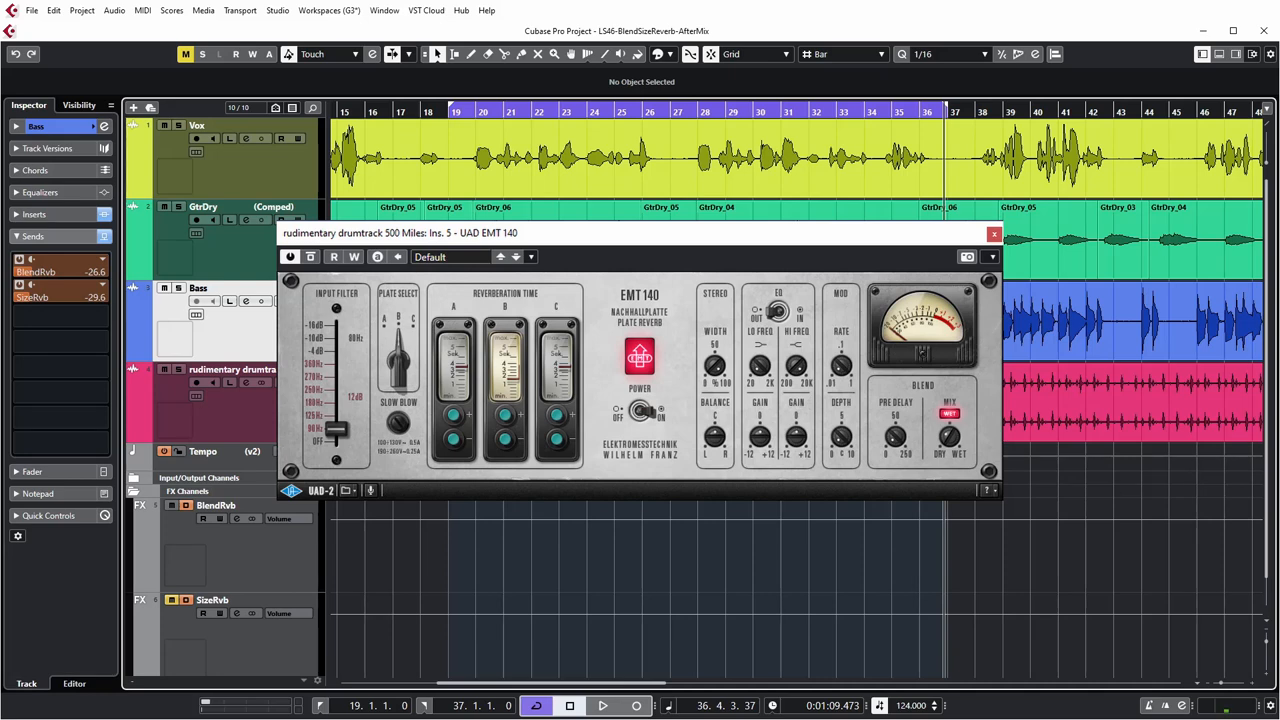
pyautogui.click(992, 232)
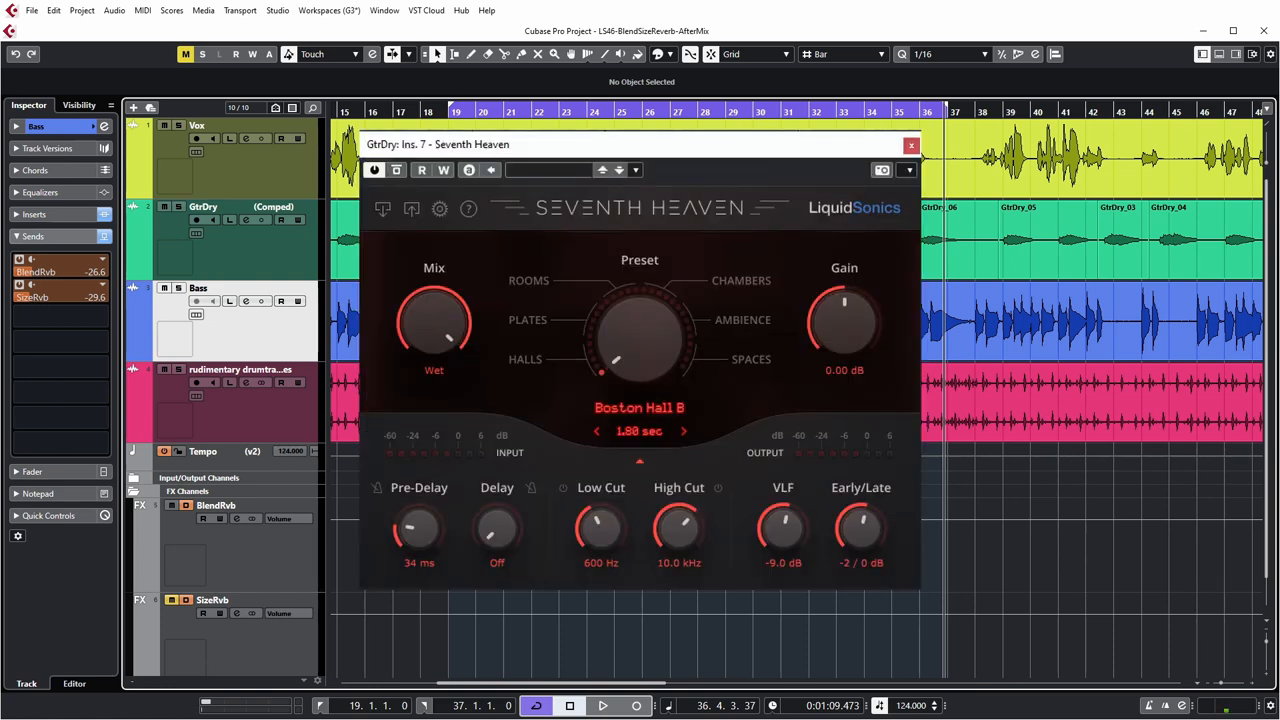
pyautogui.click(912, 144)
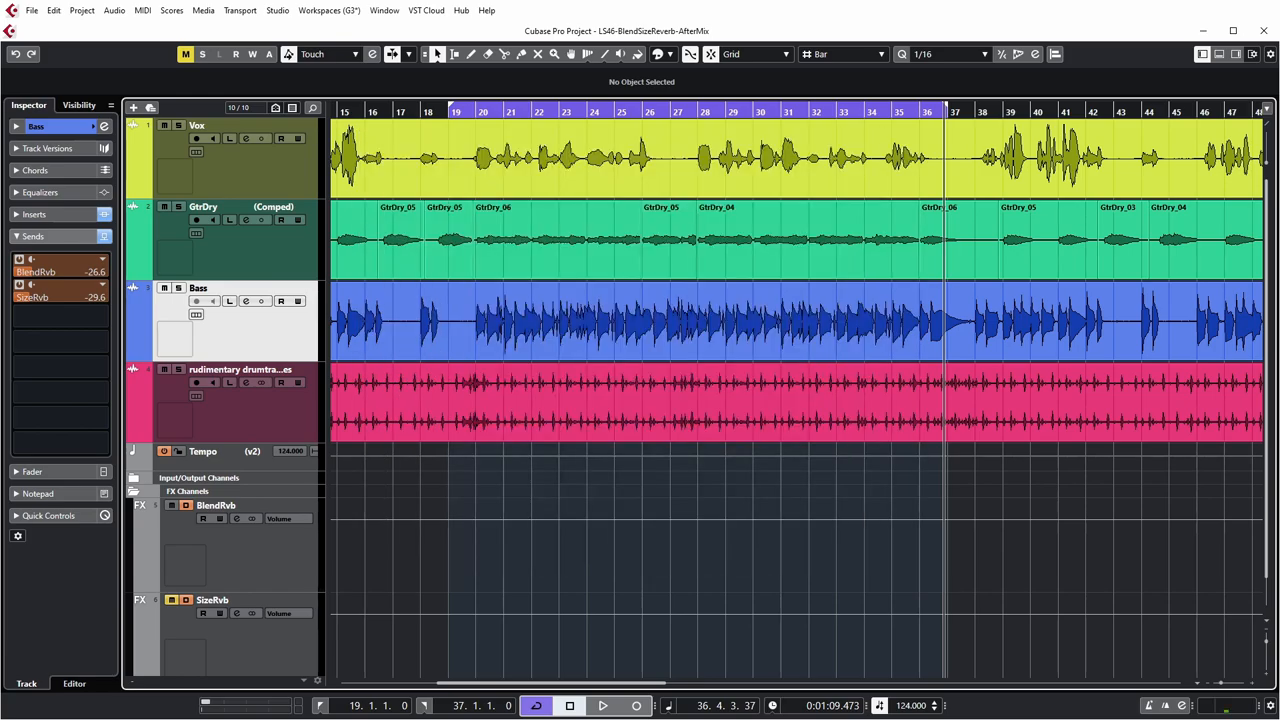